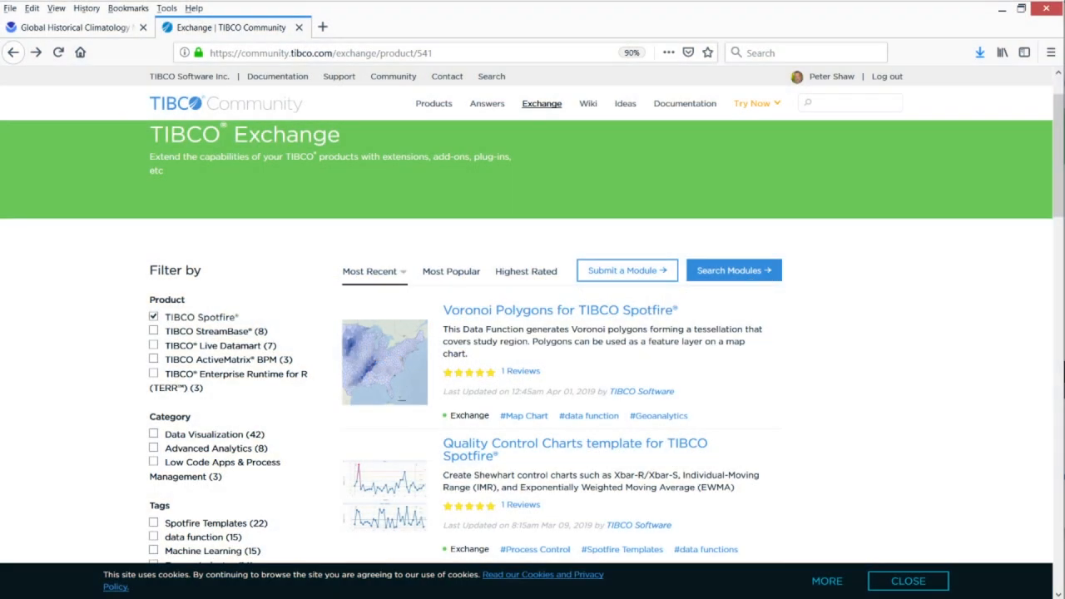
mouse_move(892, 518)
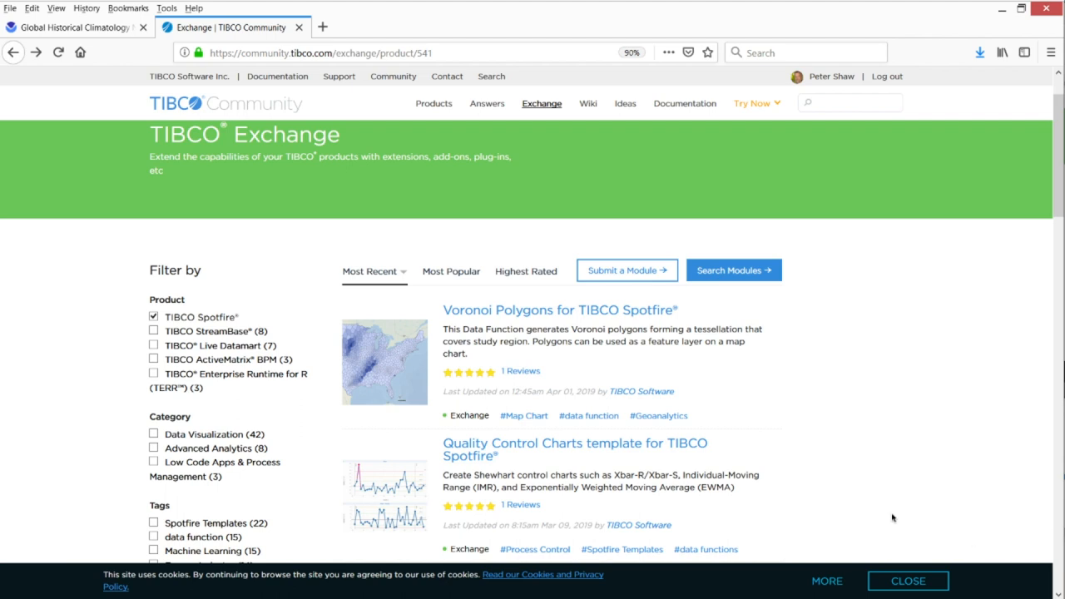
mouse_move(585, 313)
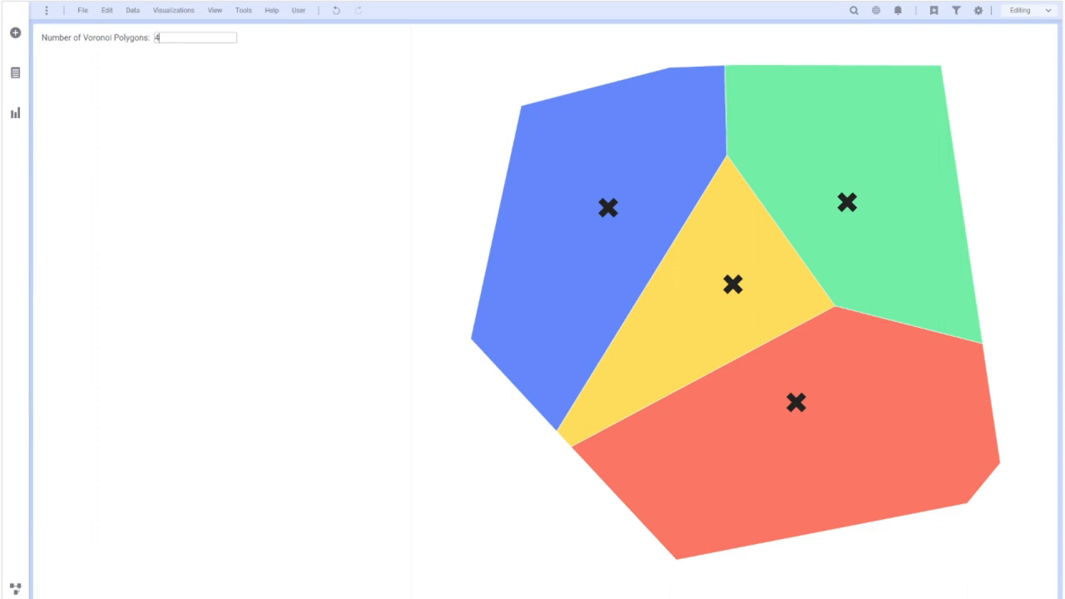
- Replace the Number of Voronoi Polygons count with the new value 45
key(Backspace)
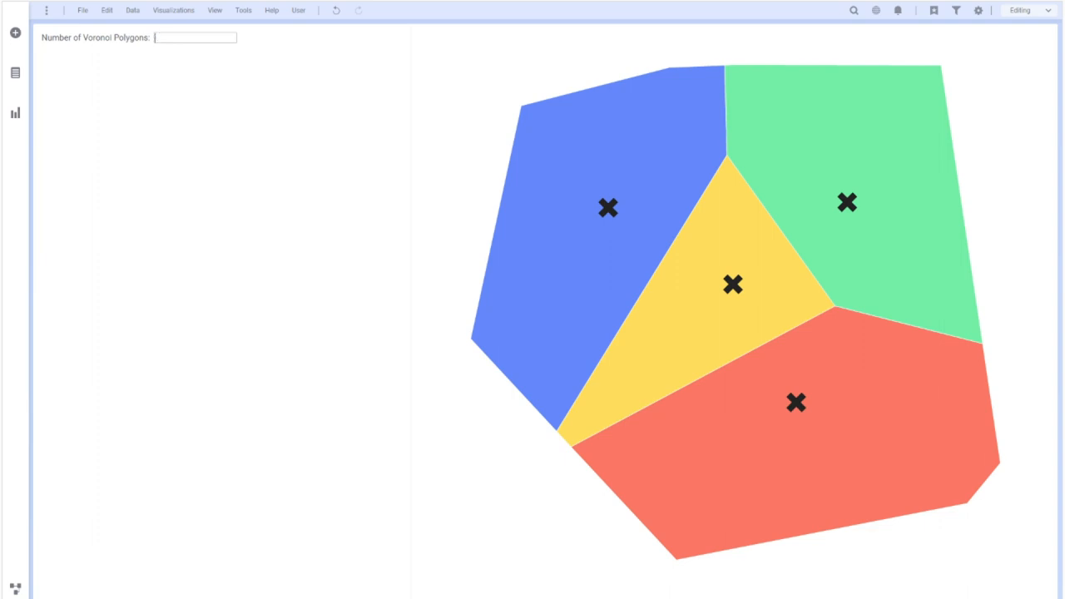
text(4)
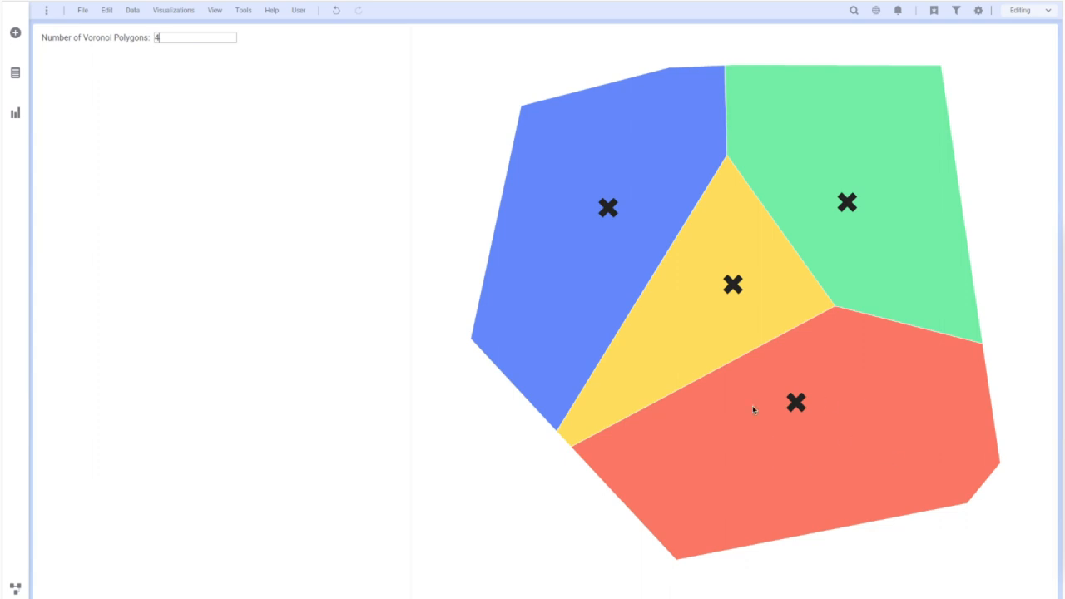
mouse_move(809, 412)
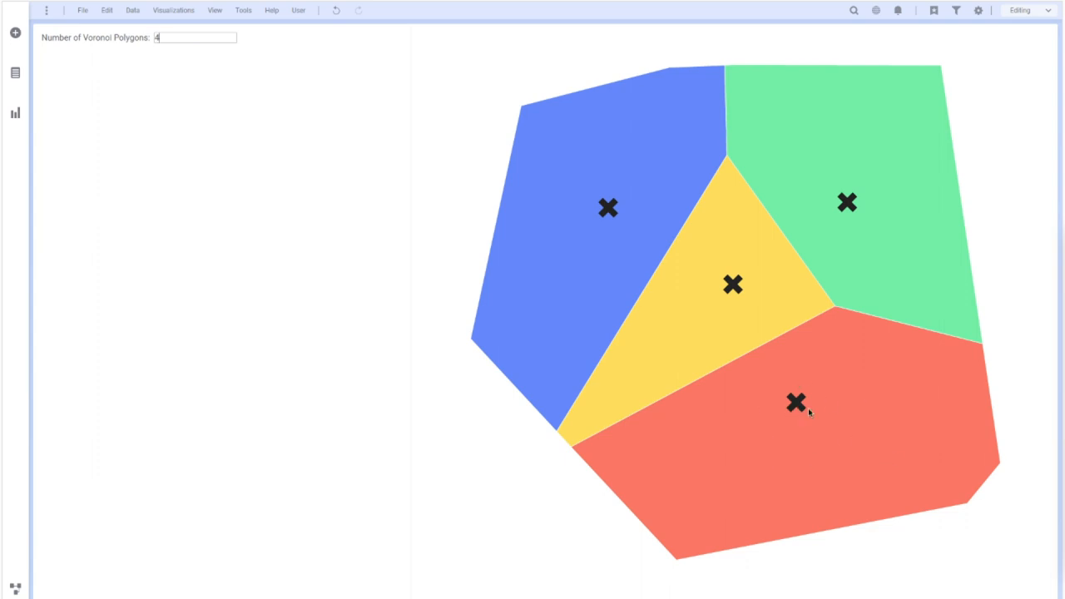
text(5)
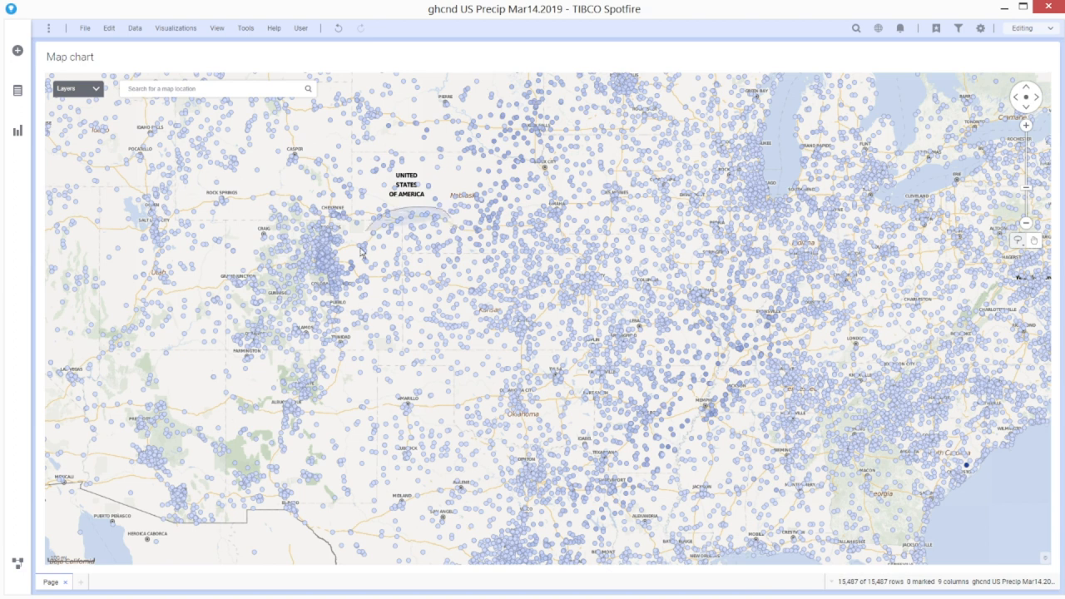
- Pan across the map chart of US weather station points
drag(370, 258, 453, 216)
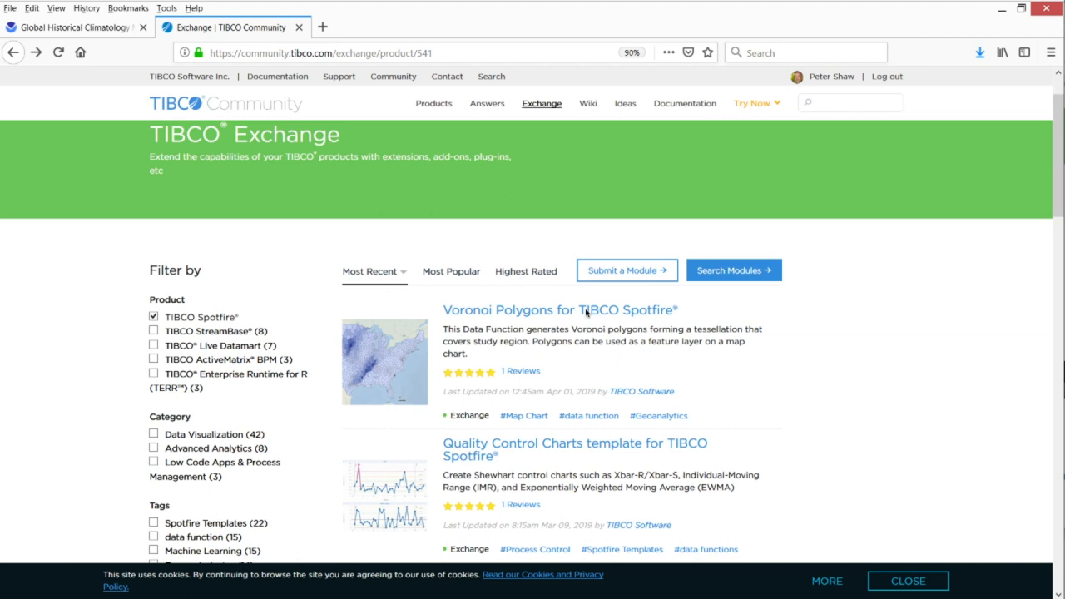
mouse_move(218, 320)
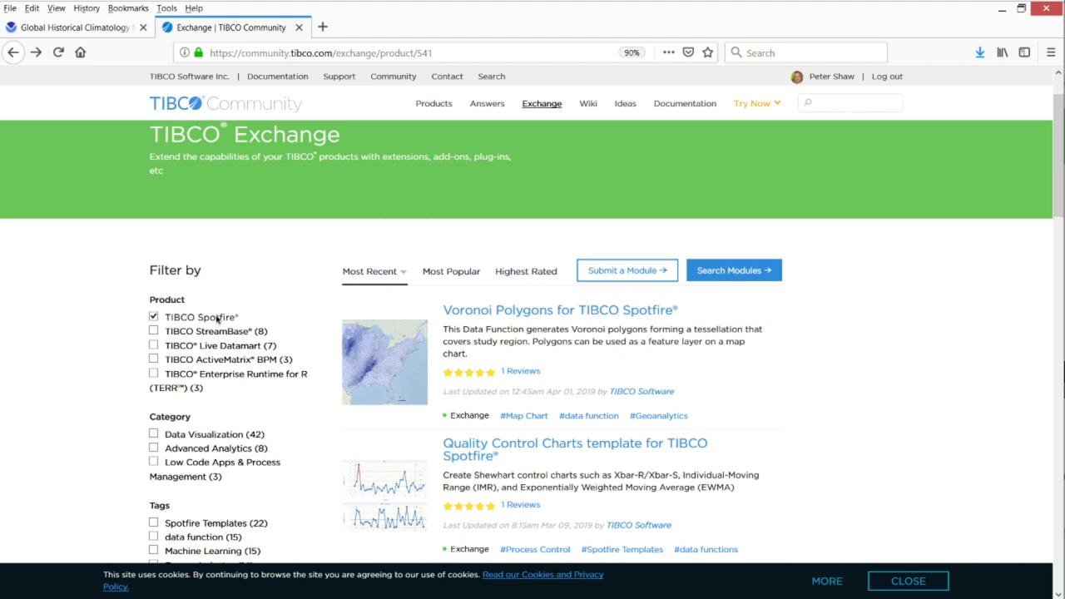
- Launch the Voronoi Polygons module's live cloud dashboard from its detail page
click(559, 309)
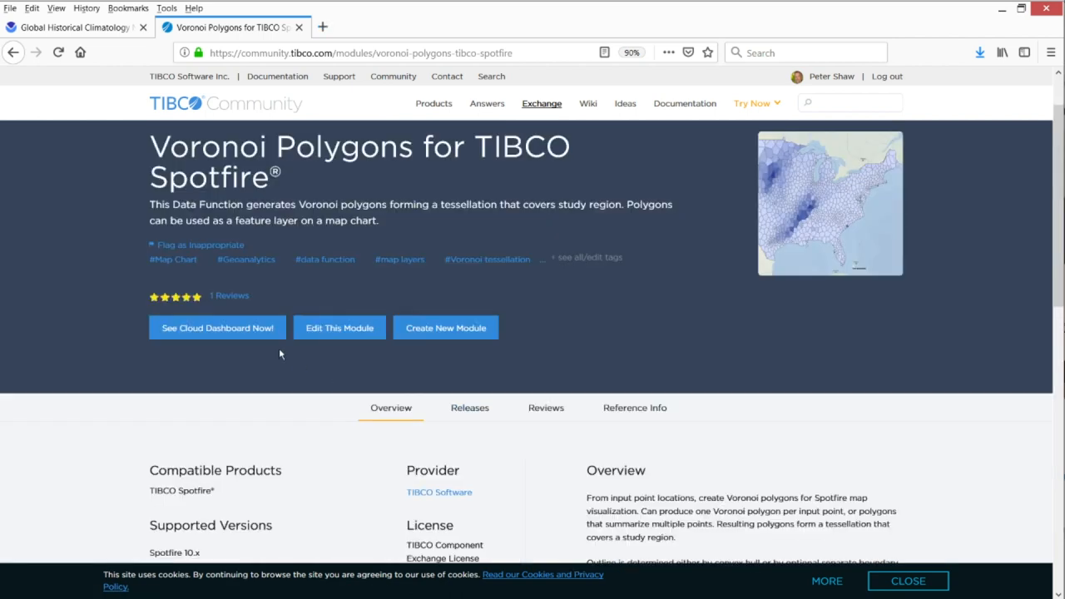
click(216, 326)
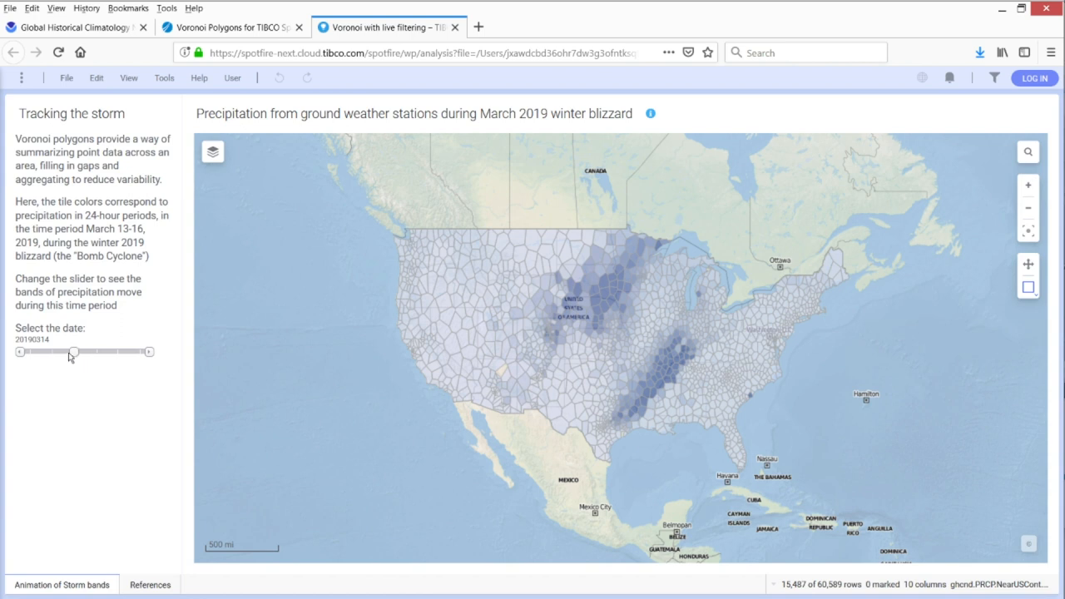
- Move the date slider back and forth through the March 2019 storm days, then return to the module page
drag(73, 353, 90, 353)
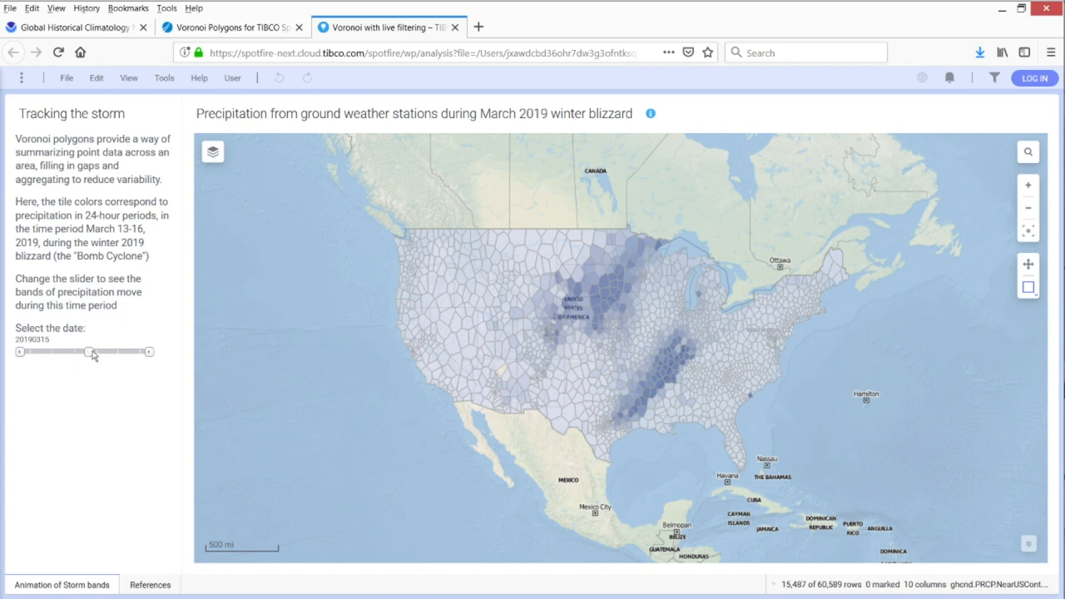
drag(90, 352, 97, 352)
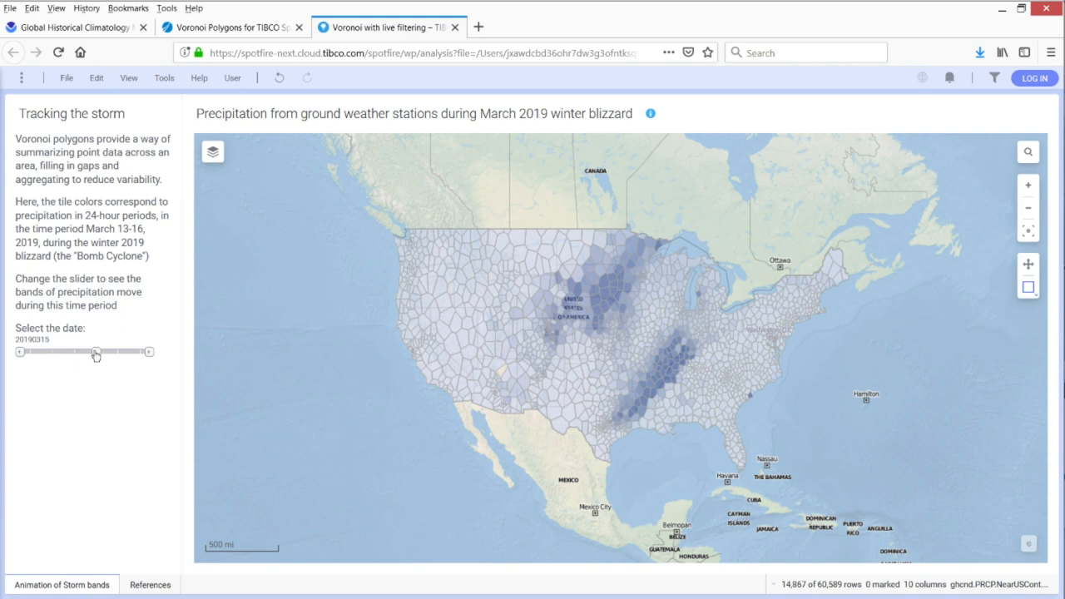
drag(96, 353, 57, 353)
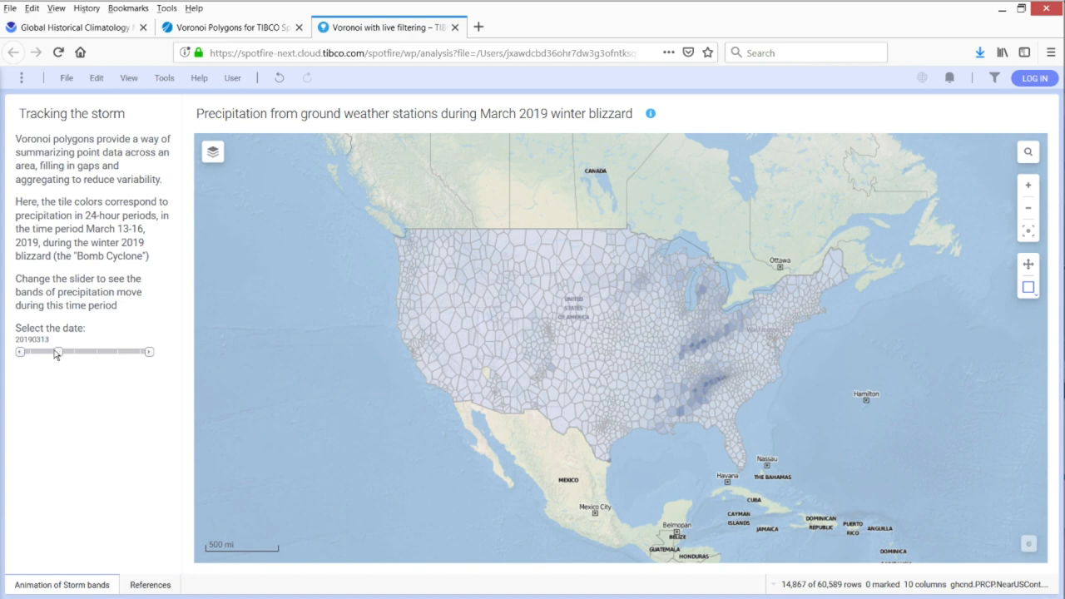
drag(57, 353, 48, 353)
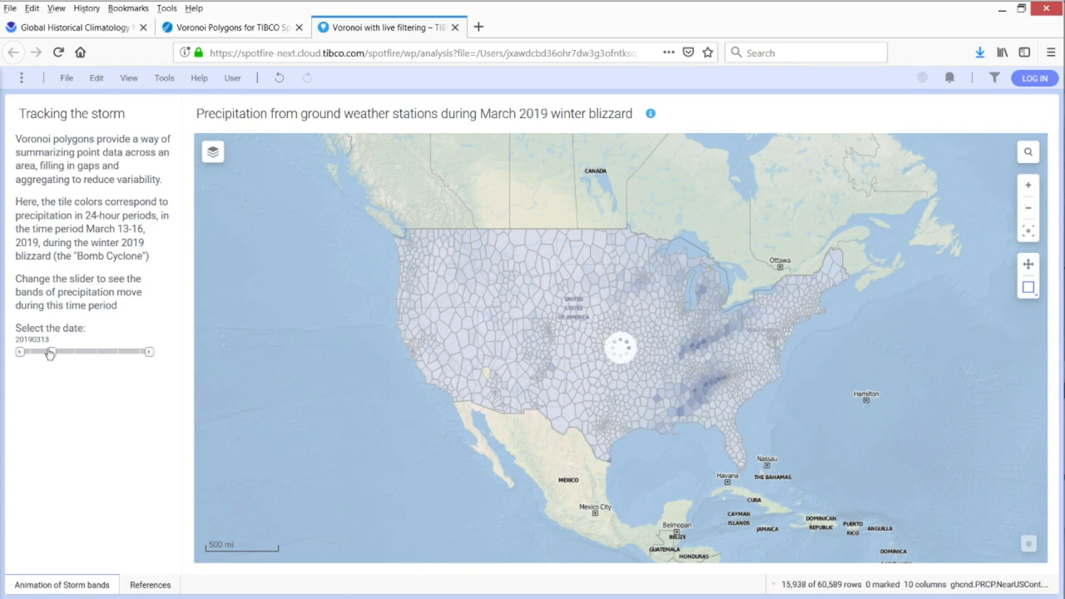
drag(48, 351, 53, 351)
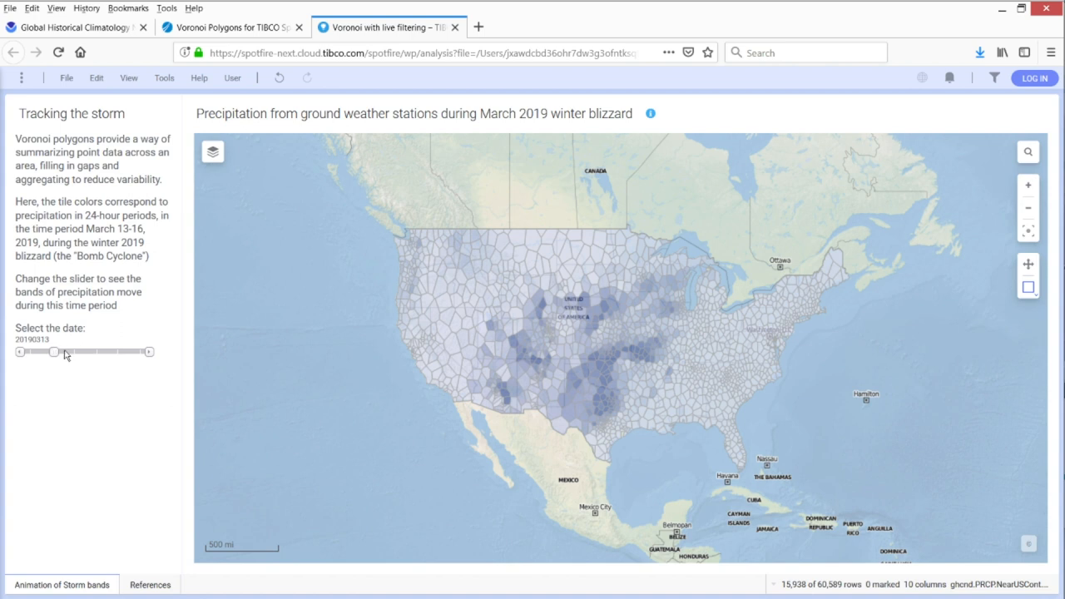
drag(54, 351, 73, 351)
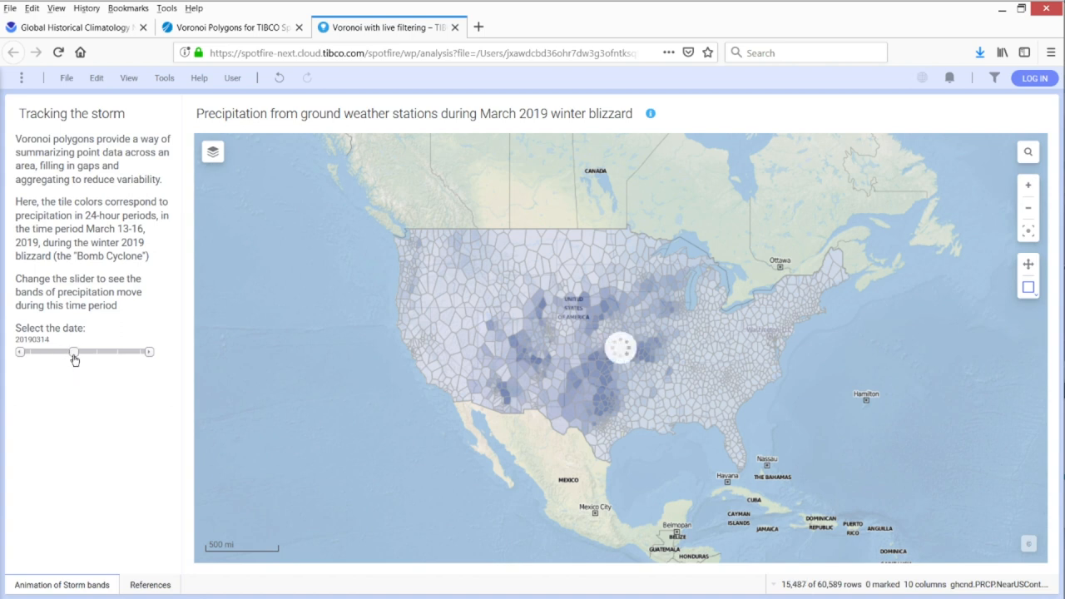
drag(74, 351, 97, 351)
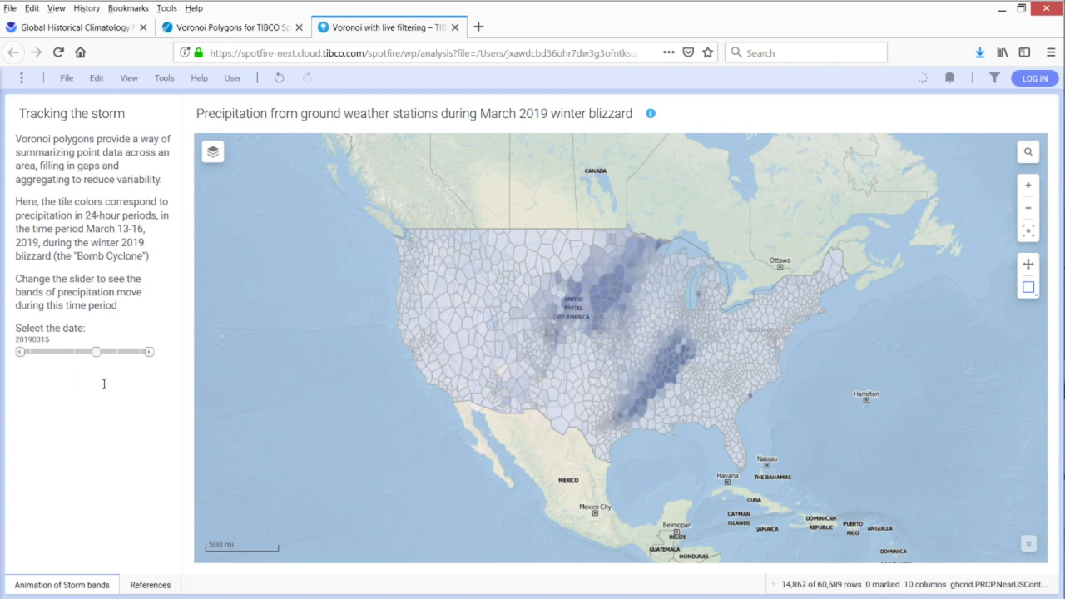
drag(96, 351, 116, 351)
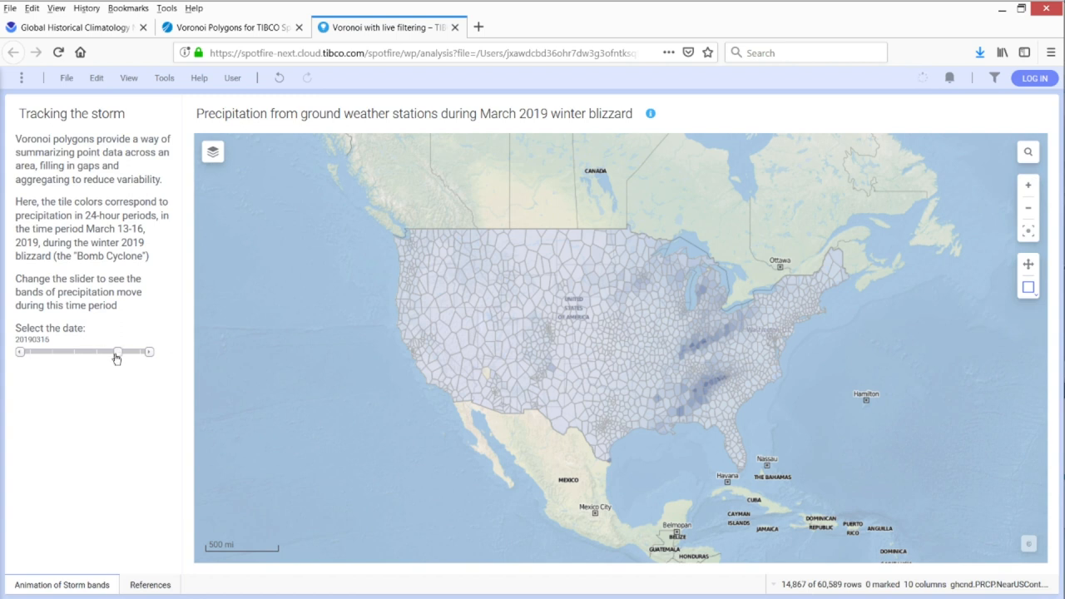
click(224, 26)
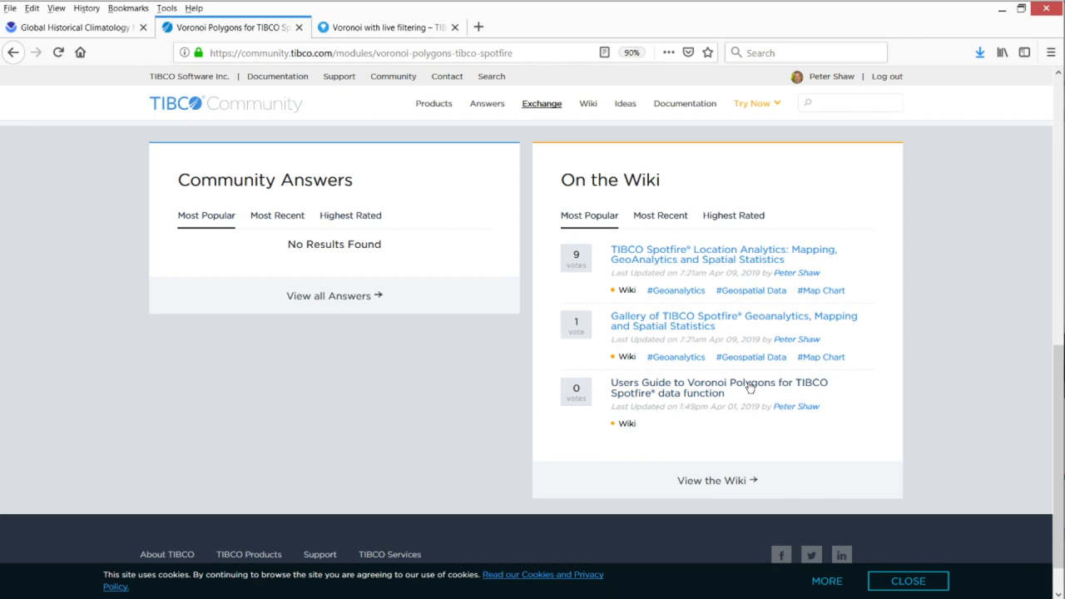
- Browse the Voronoi Polygons Users Guide down to its Inputs section, then switch to the NOAA tab
click(719, 388)
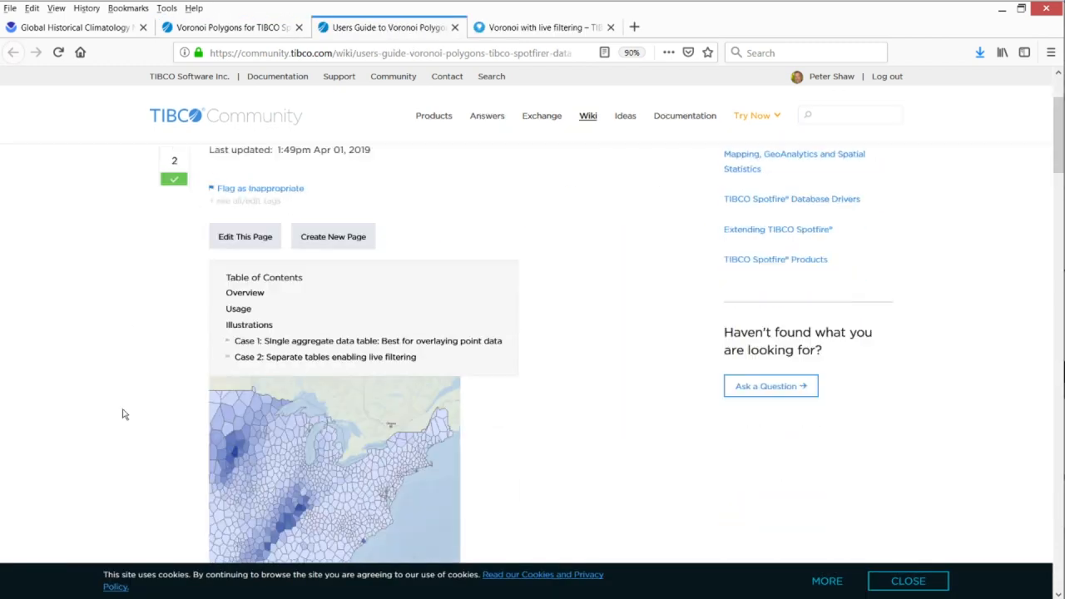
scroll(down, 3)
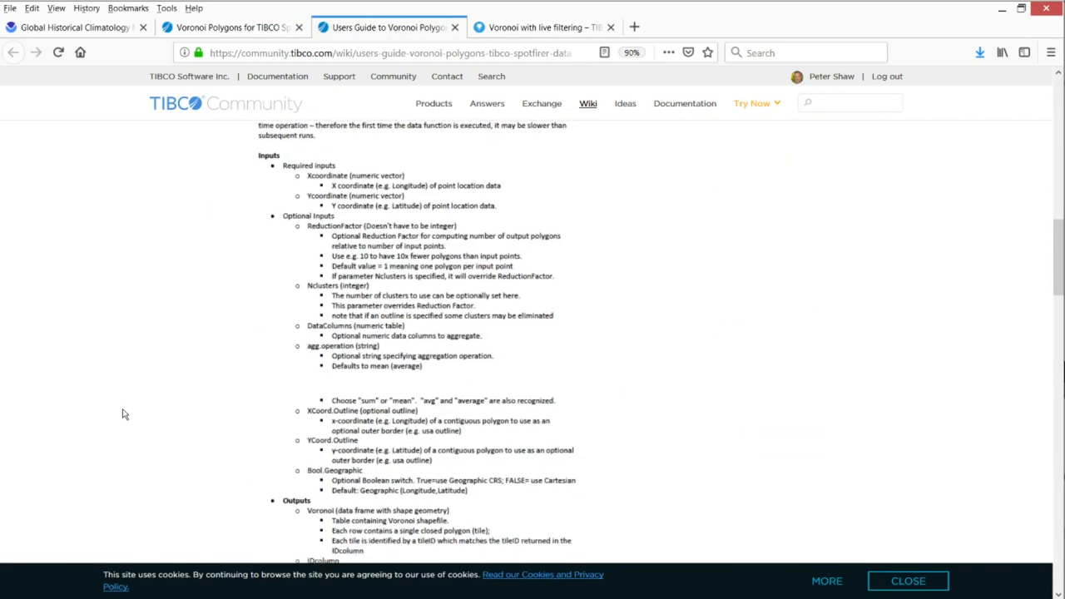
click(233, 27)
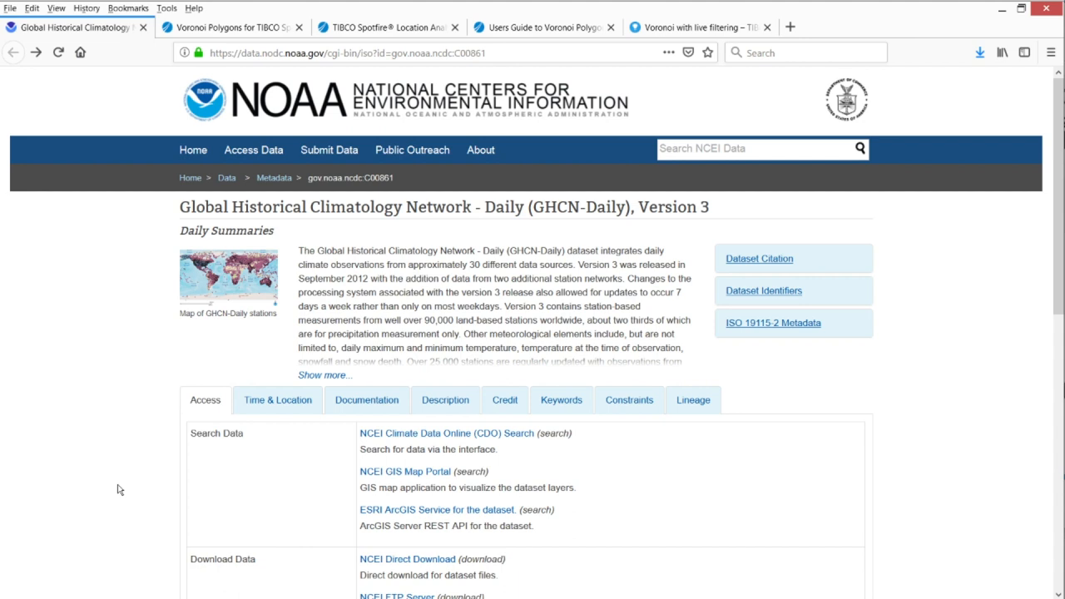
- Switch from the NOAA GHCN-Daily page back to the Spotfire precipitation analysis
click(228, 280)
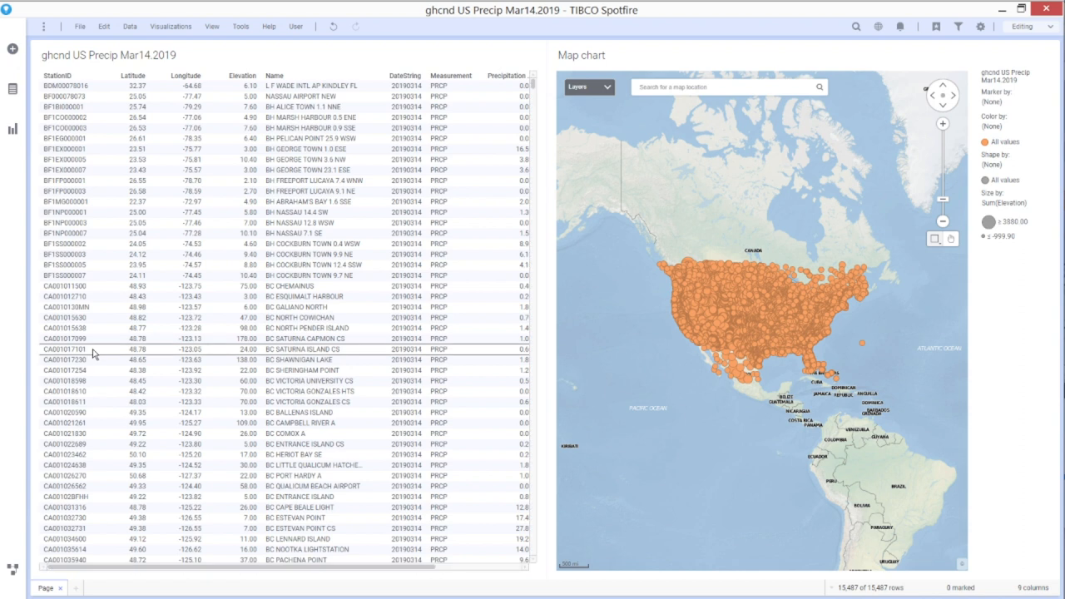
- Maximize the station map chart and start choosing a Color by column from the legend
right_click(93, 353)
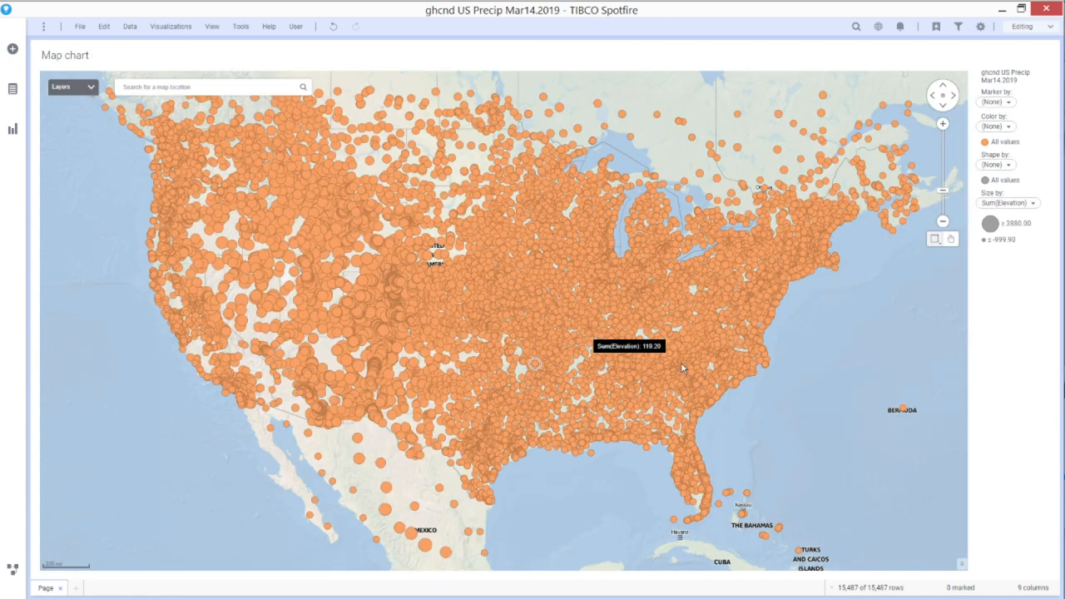
click(1008, 126)
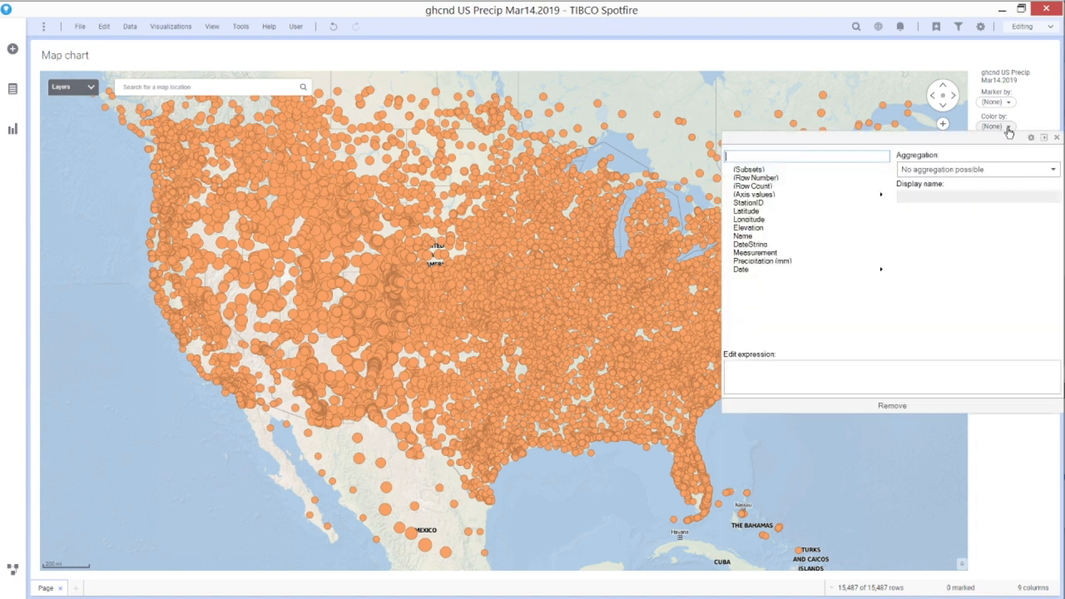
click(762, 259)
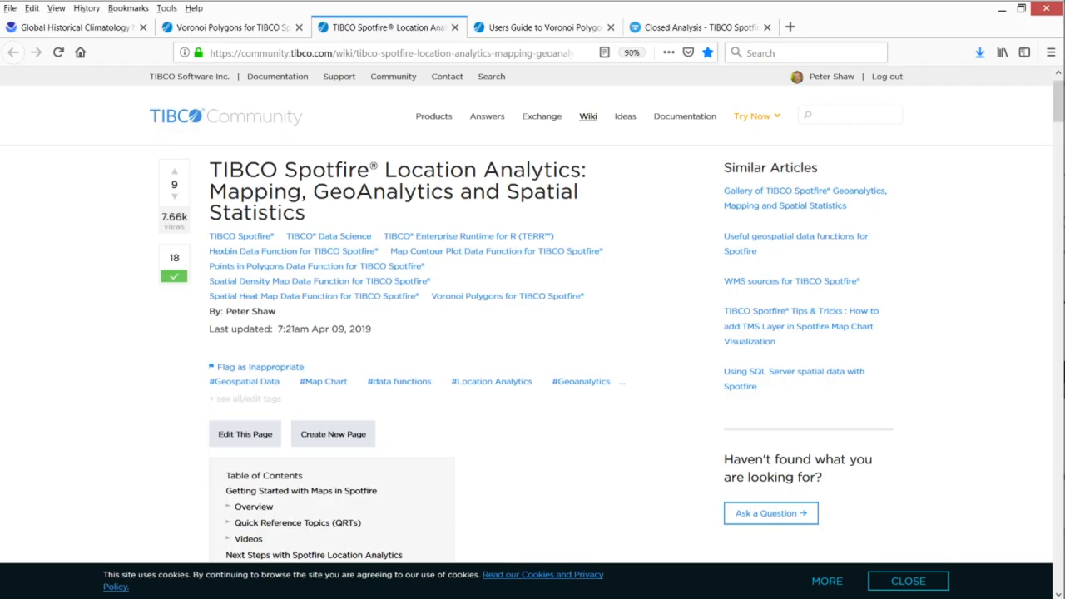
- Scroll the Location Analytics article down to its Voronoi Polygons section with download links
scroll(down, 3)
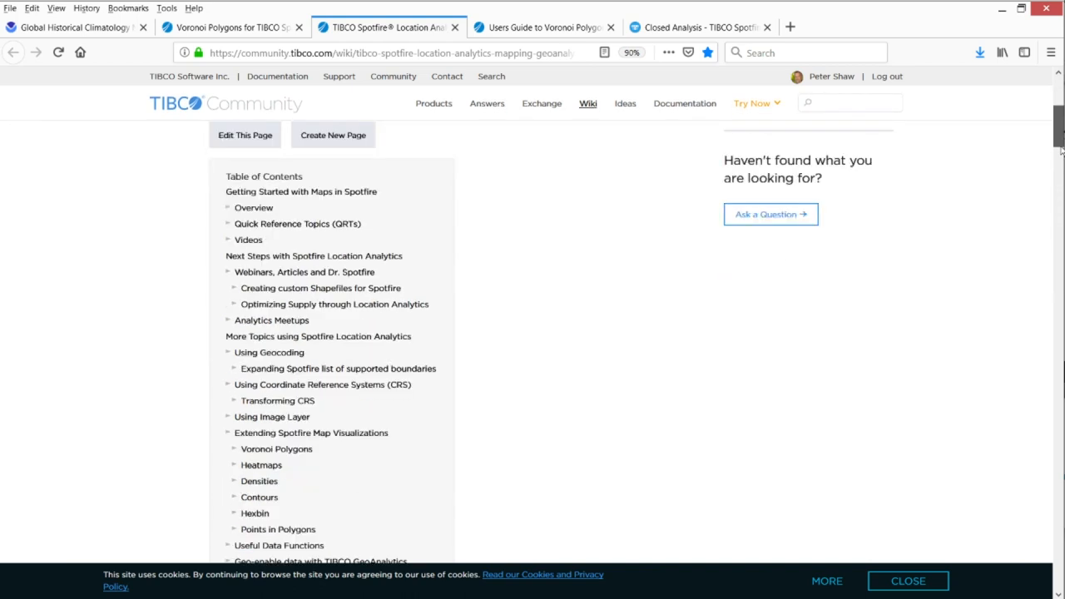
scroll(down, 3)
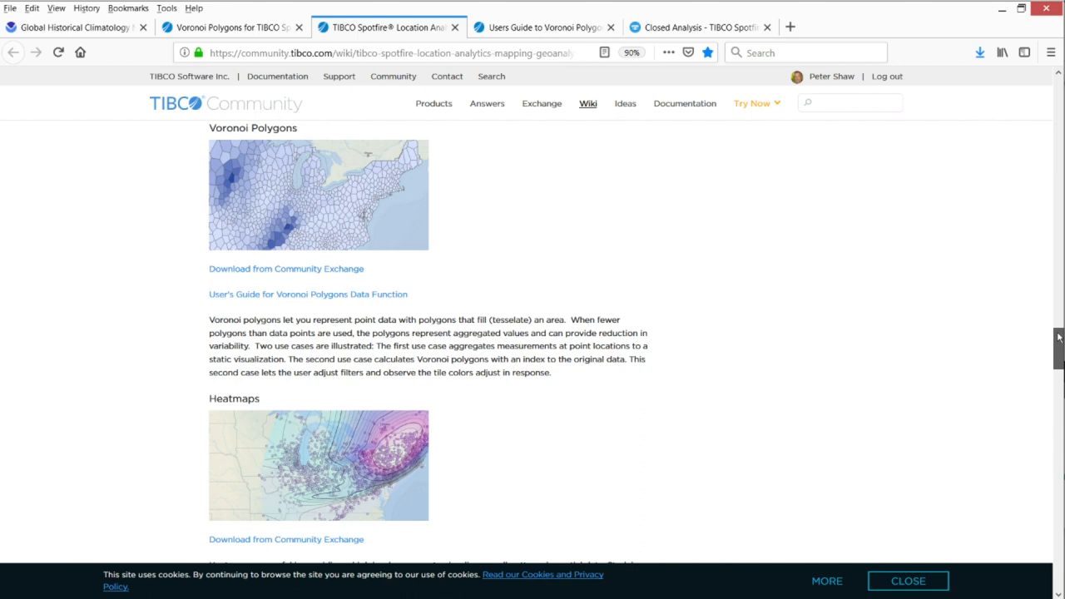
scroll(down, 3)
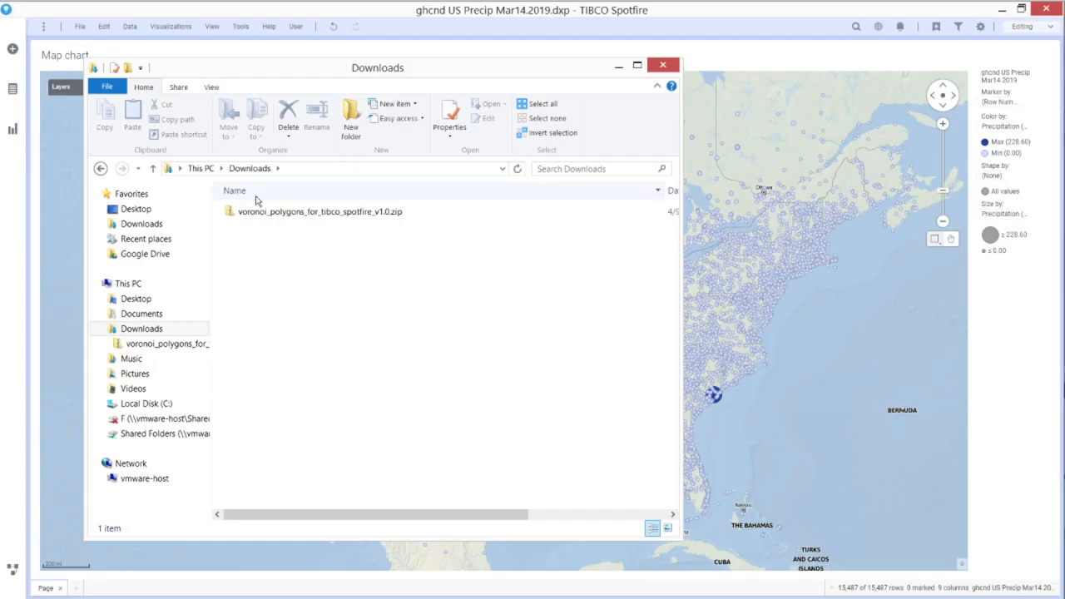
- Extract the Voronoi zip in Downloads and select the Voronoi Polygons .sfd function definition file
right_click(320, 211)
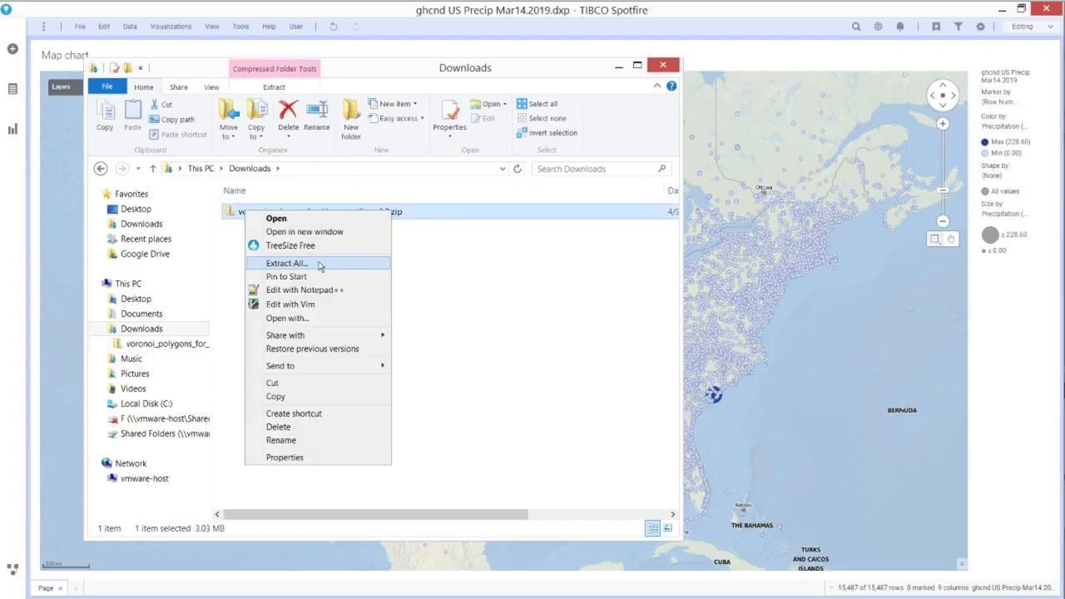
click(287, 263)
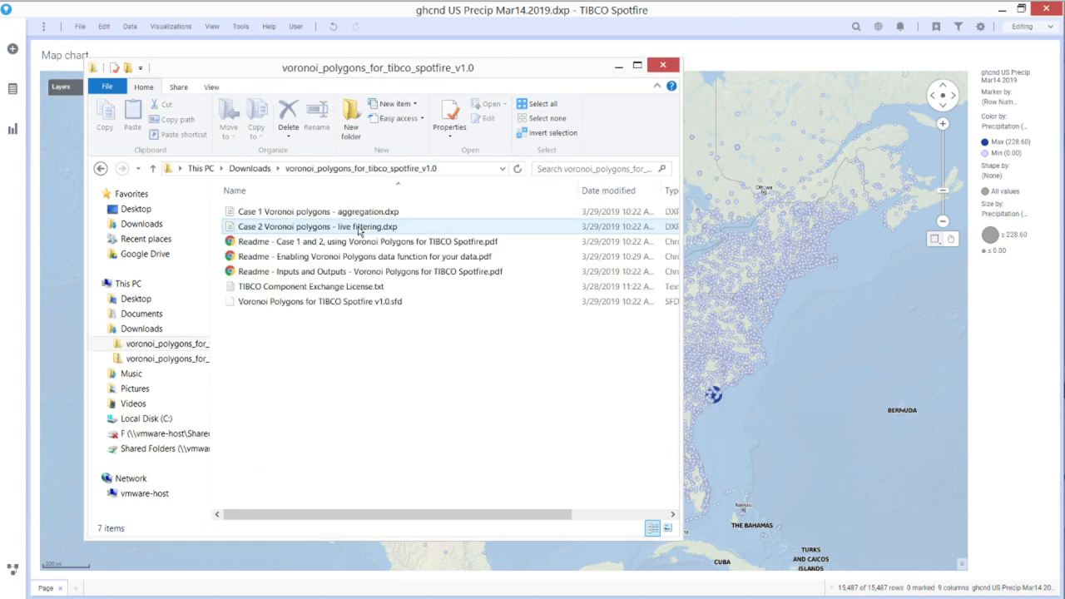
click(473, 394)
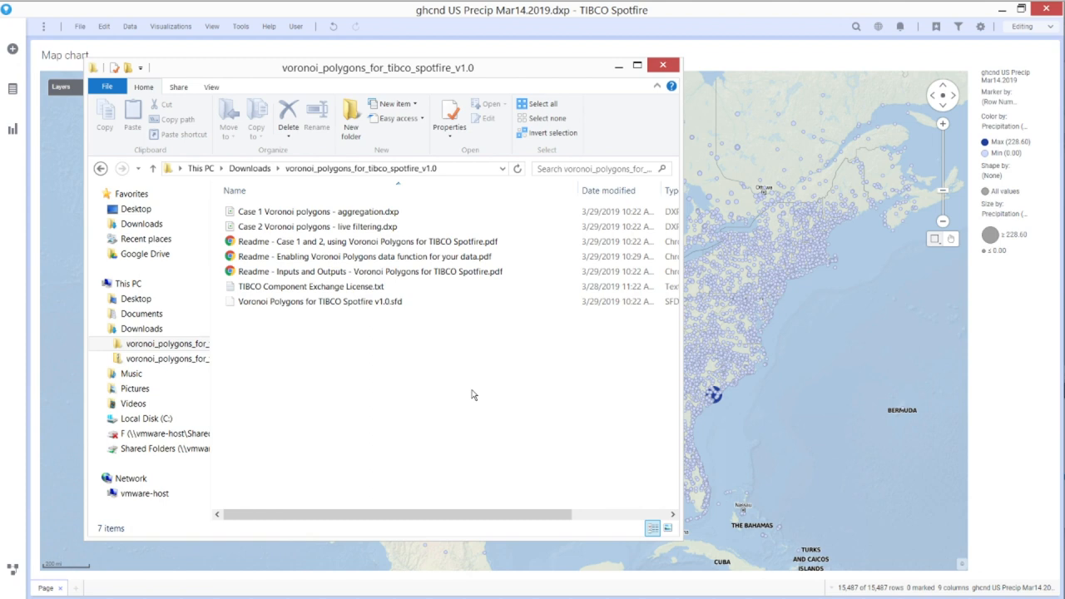
click(316, 301)
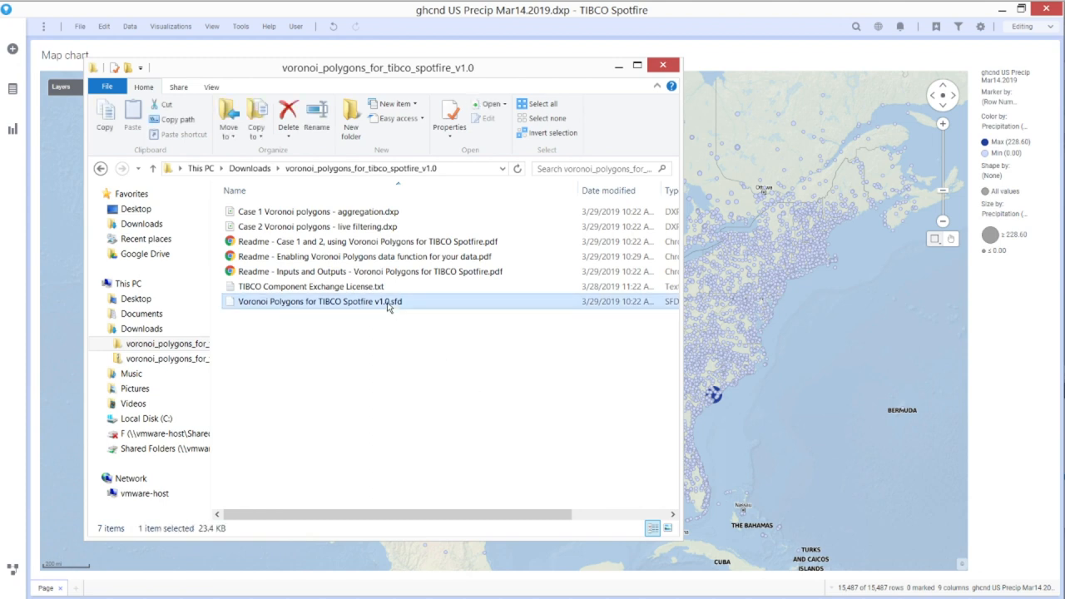
mouse_move(443, 370)
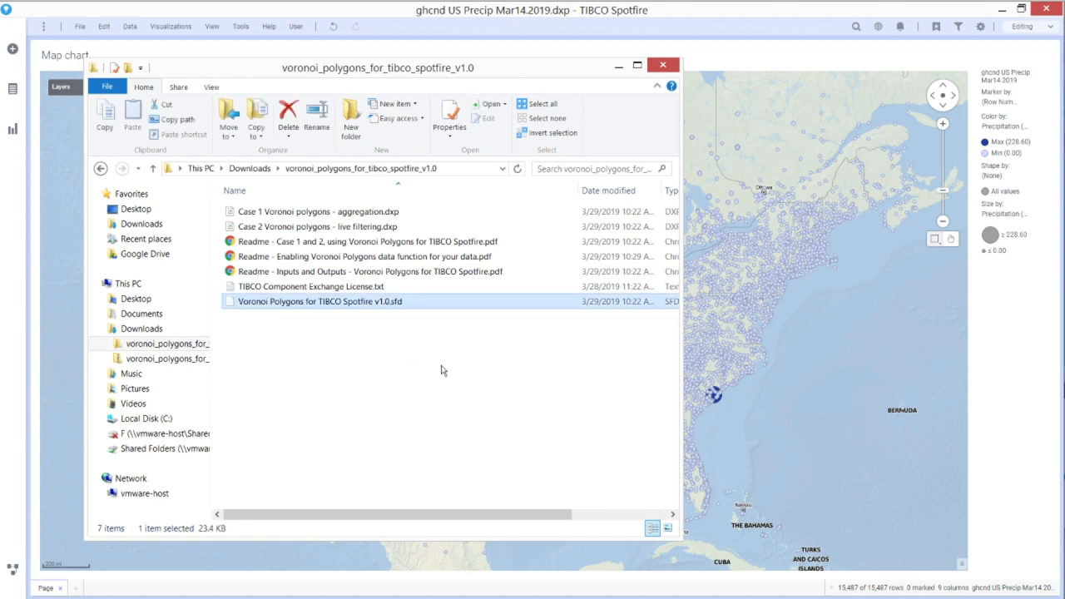
mouse_move(731, 446)
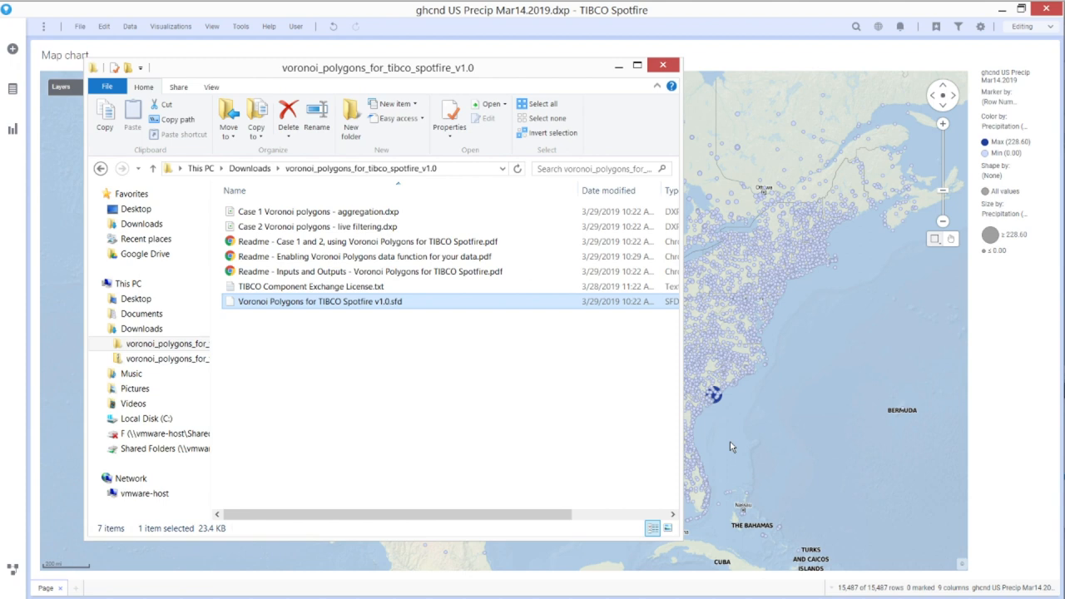
click(240, 27)
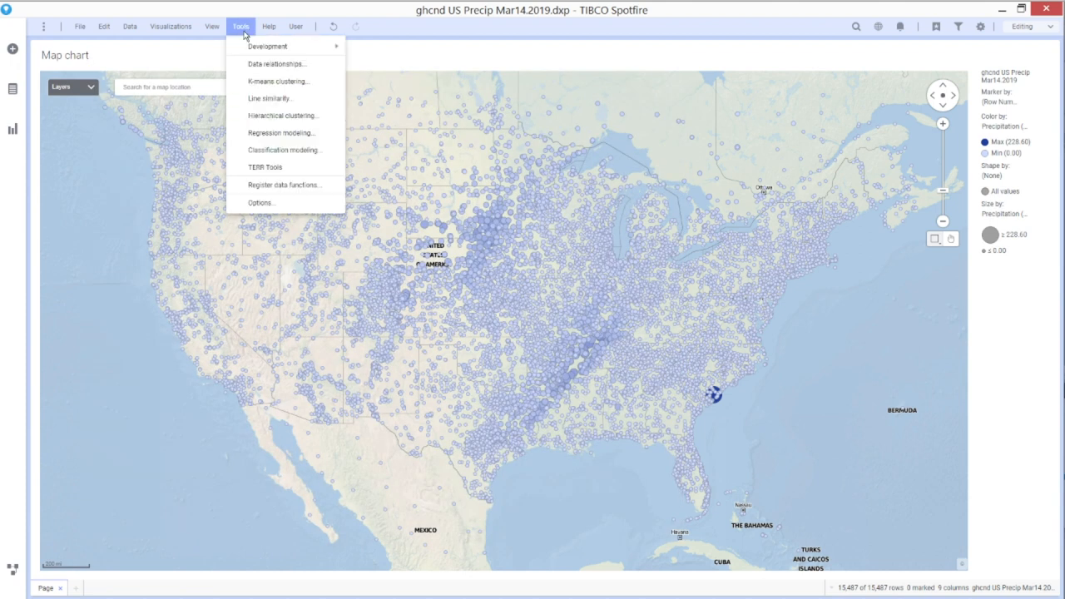
- Register data functions and load Voronoi Polygons for TIBCO Spotfire v1.0.sfd
click(285, 184)
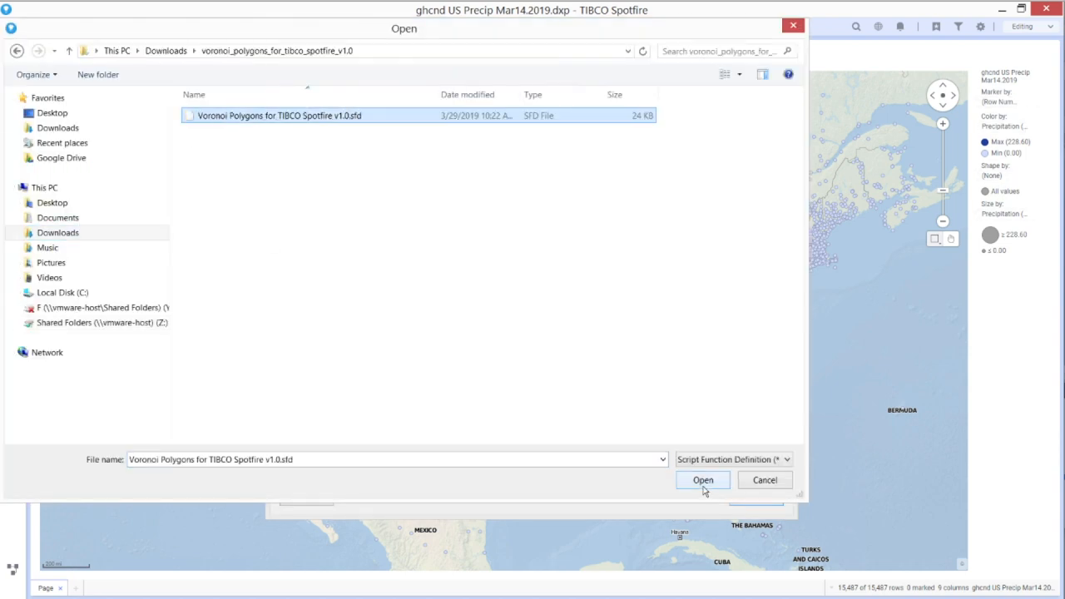
click(702, 479)
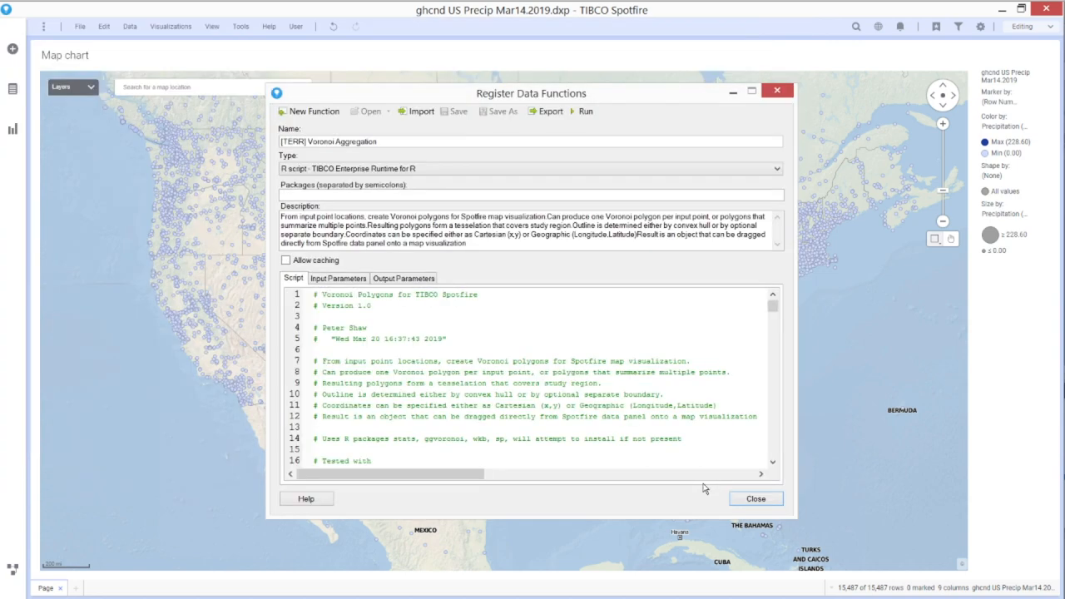
- Run Voronoi Aggregation v1.1 from Register Data Functions, saving it into the analysis
click(585, 110)
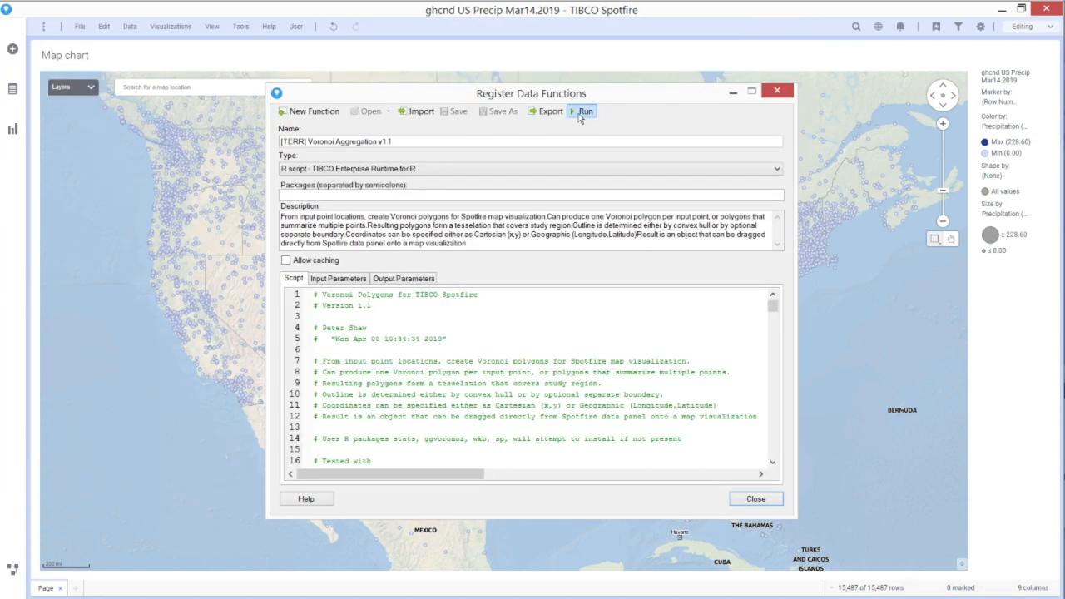
mouse_move(586, 110)
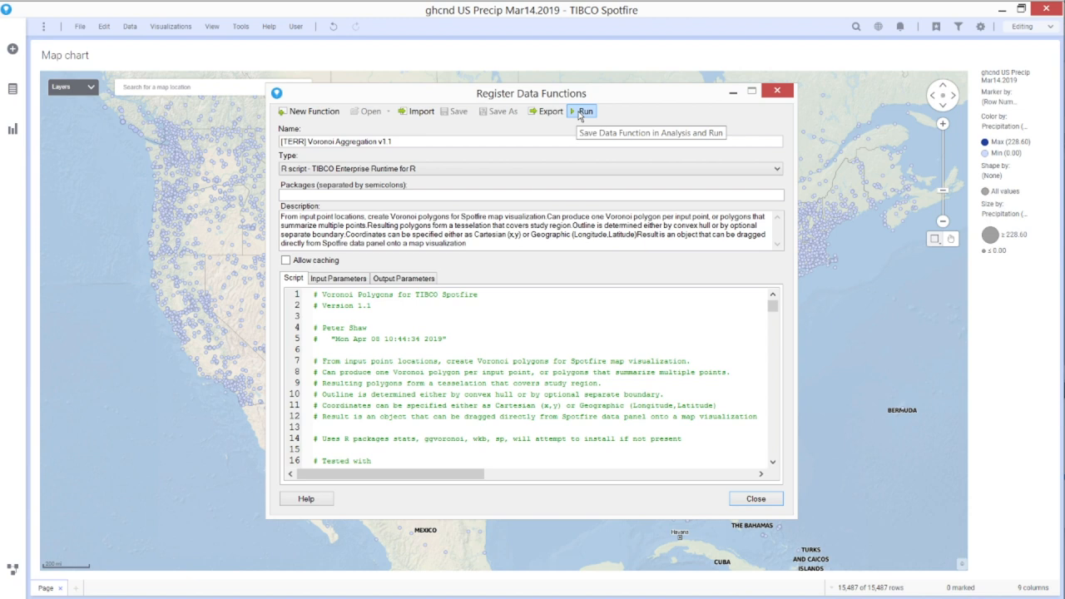
click(586, 110)
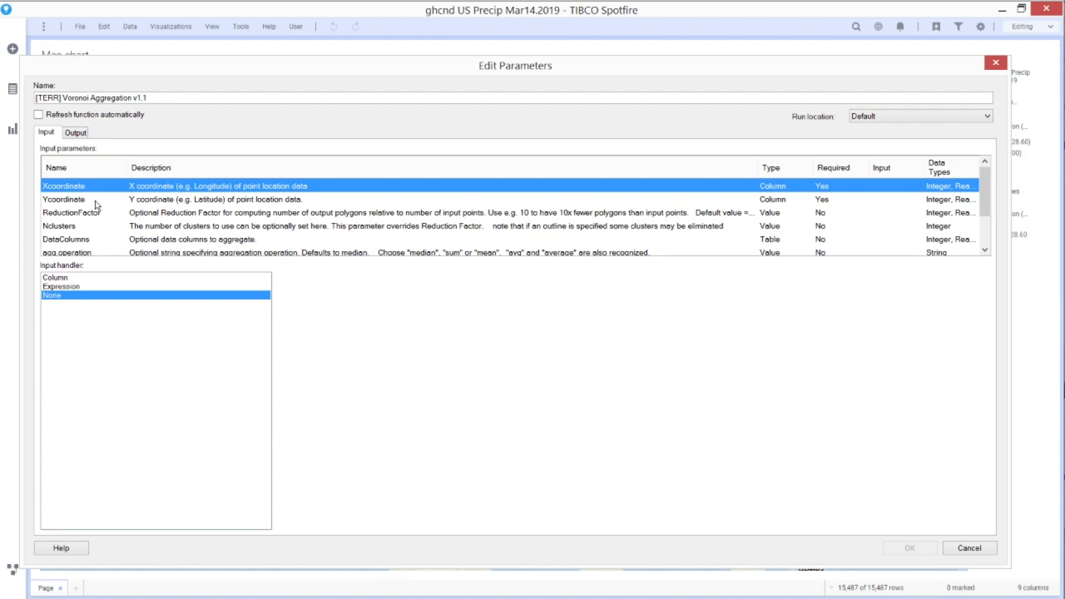
- Review the Y coordinate input and set ReductionFactor to the fixed value 10
click(55, 277)
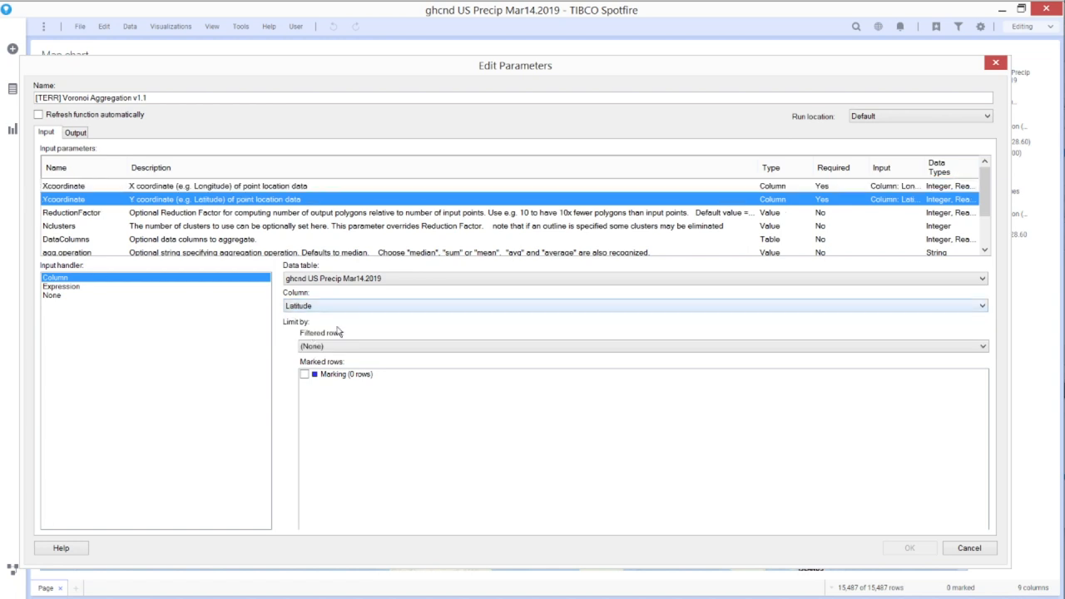
mouse_move(332, 312)
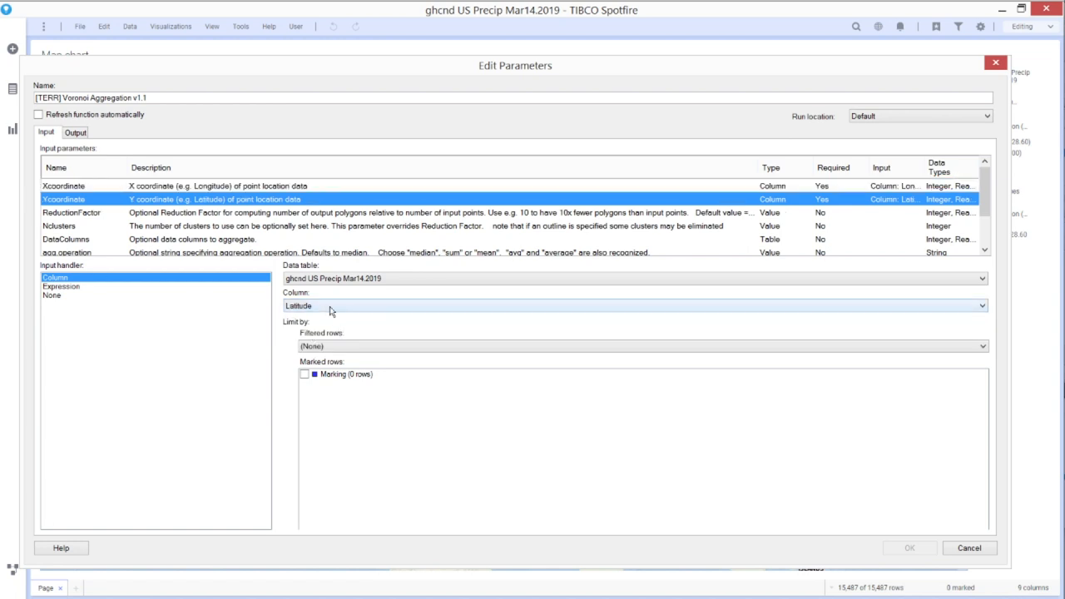
click(71, 213)
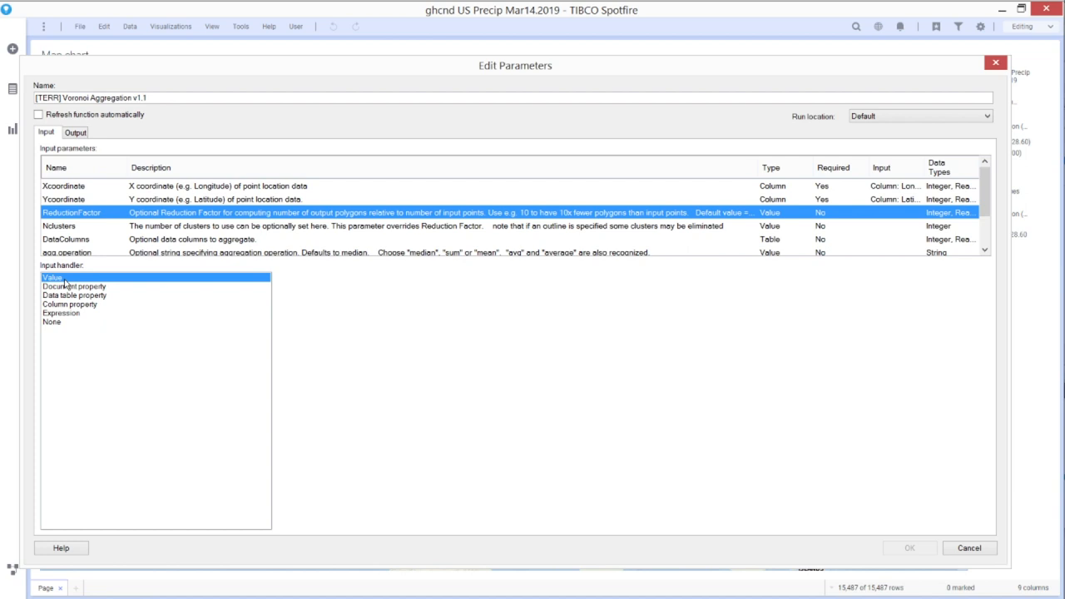
click(53, 277)
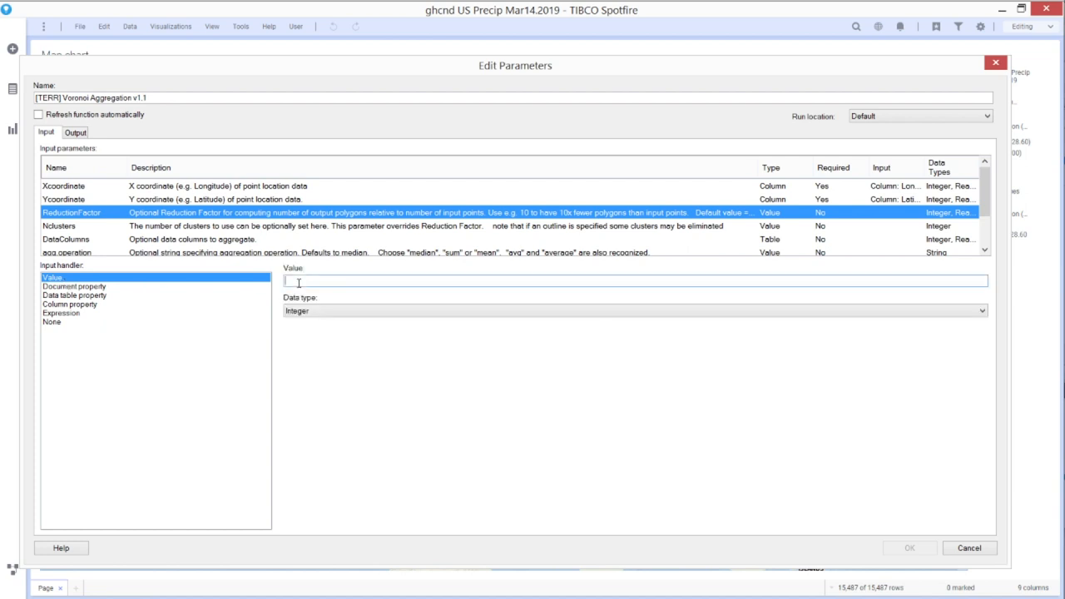
text(10)
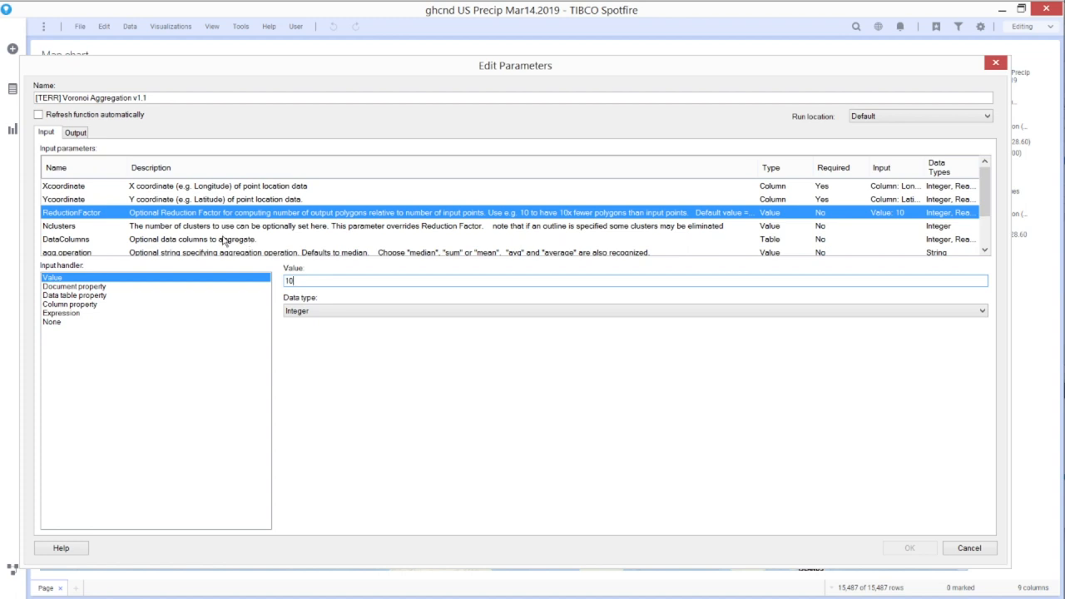
mouse_move(160, 248)
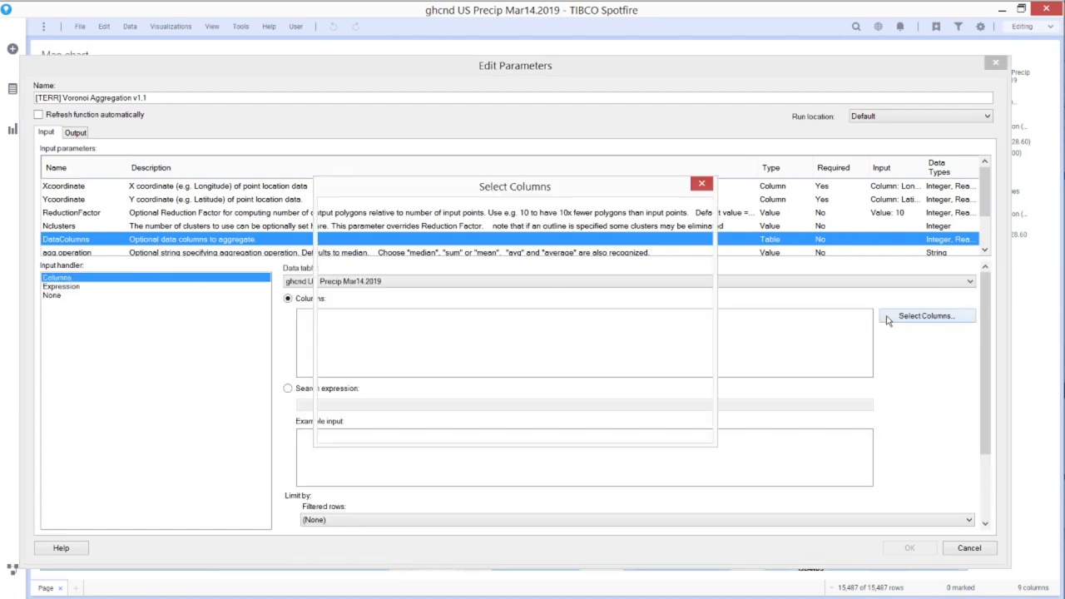
- Add Elevation to the aggregation columns, check the output settings and close the properties
click(925, 316)
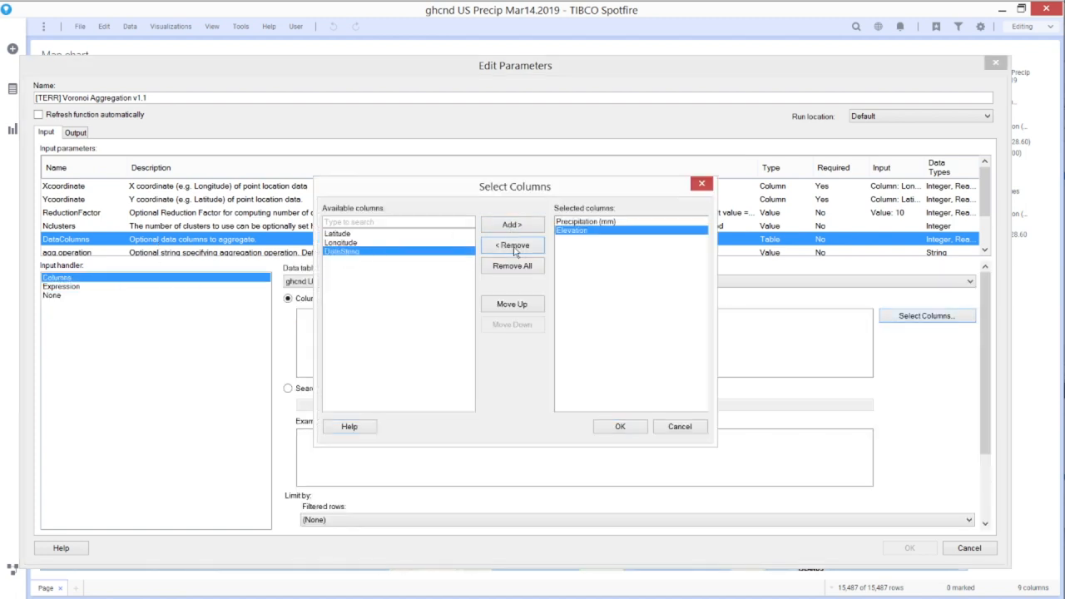
click(619, 426)
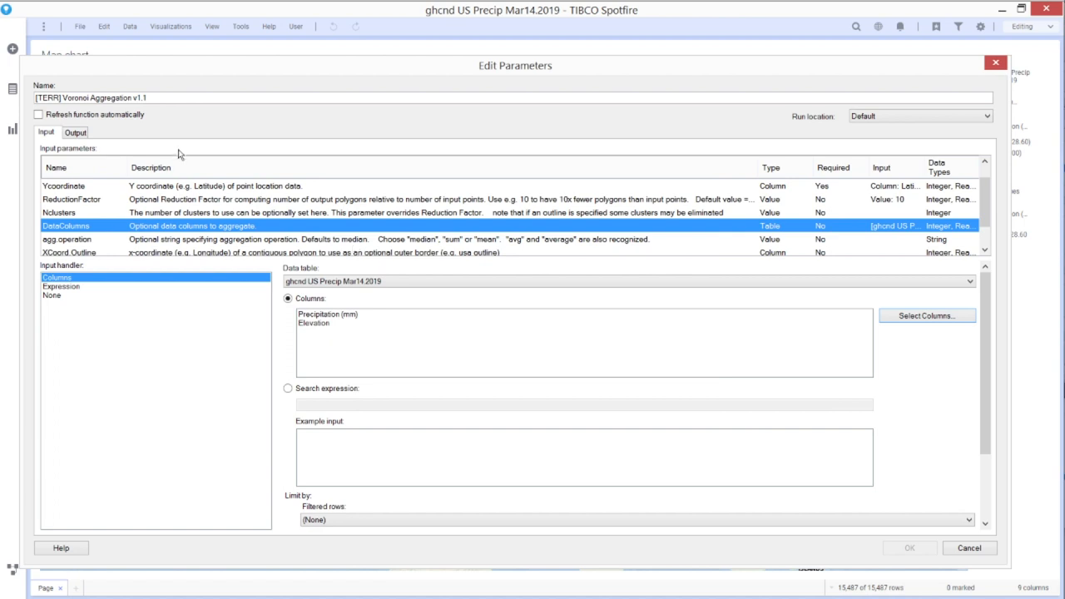
click(75, 133)
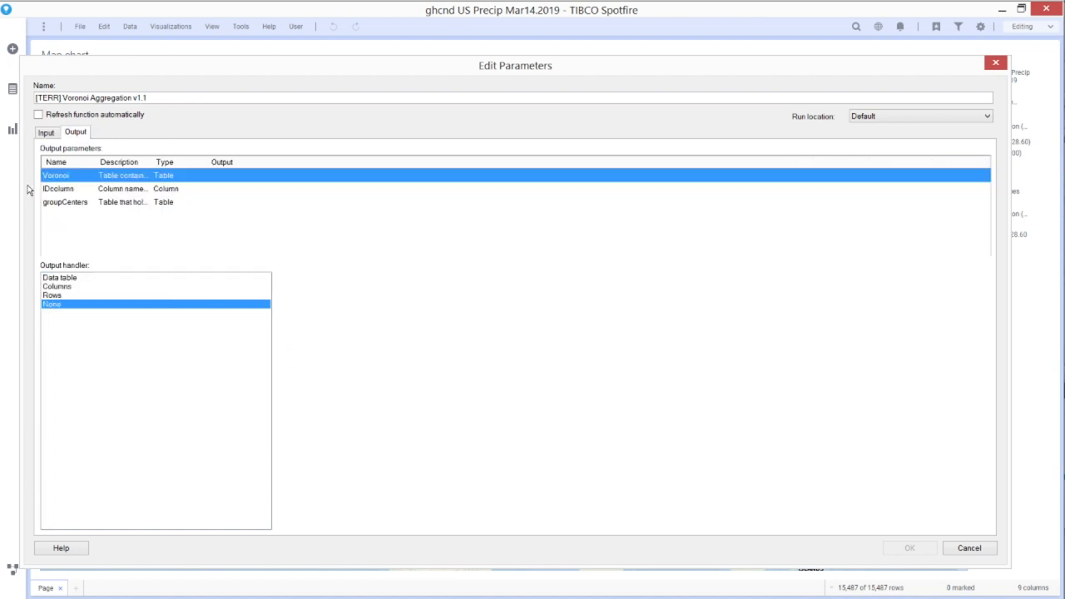
click(60, 276)
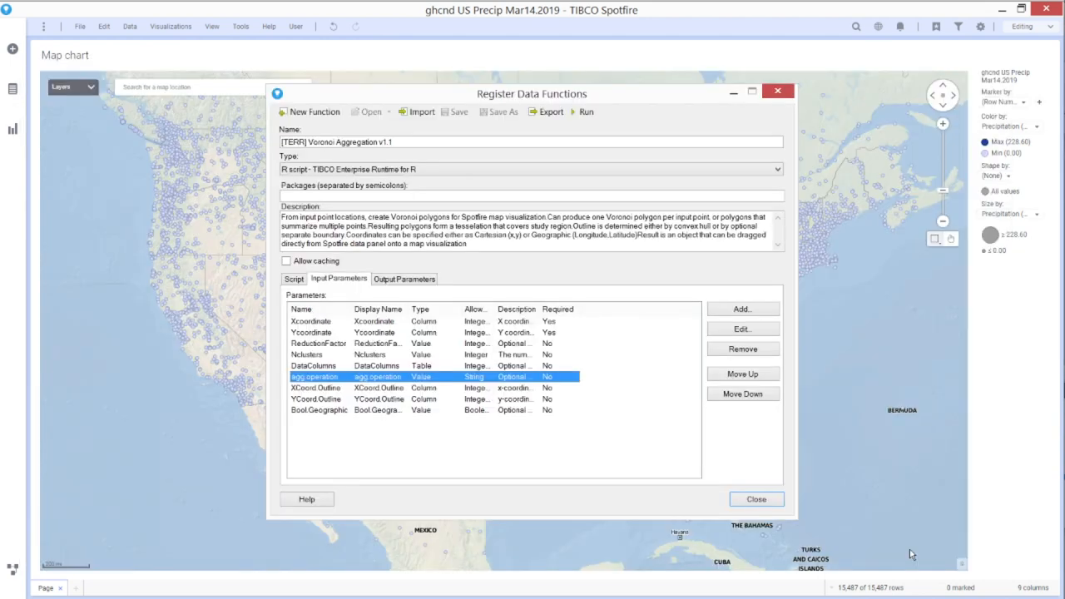
click(756, 499)
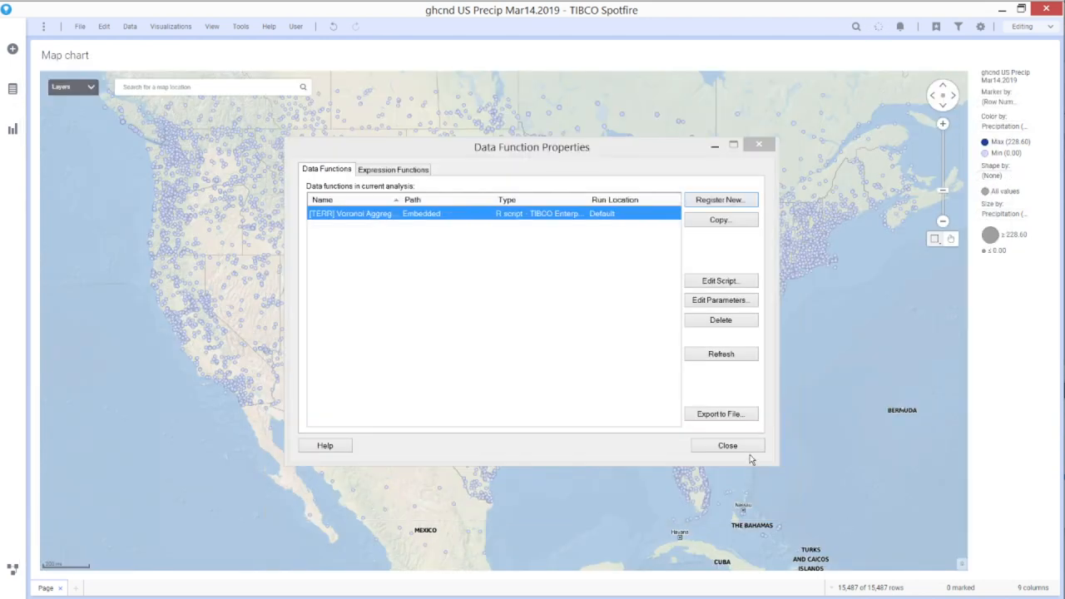
click(725, 446)
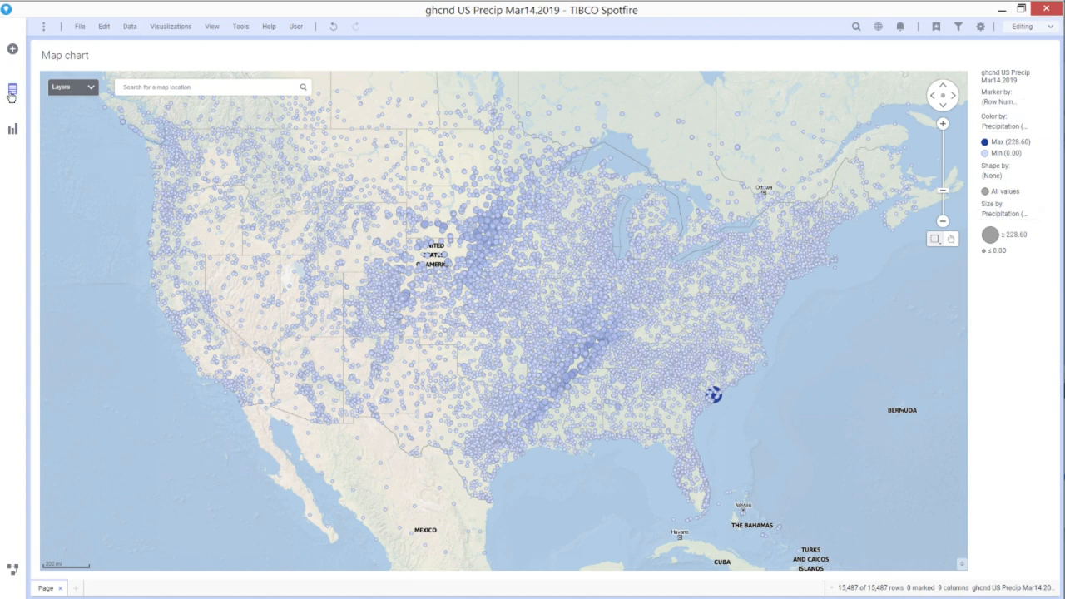
- Show the Voronoi table in Data in analysis to drop its geometry onto the map
click(12, 86)
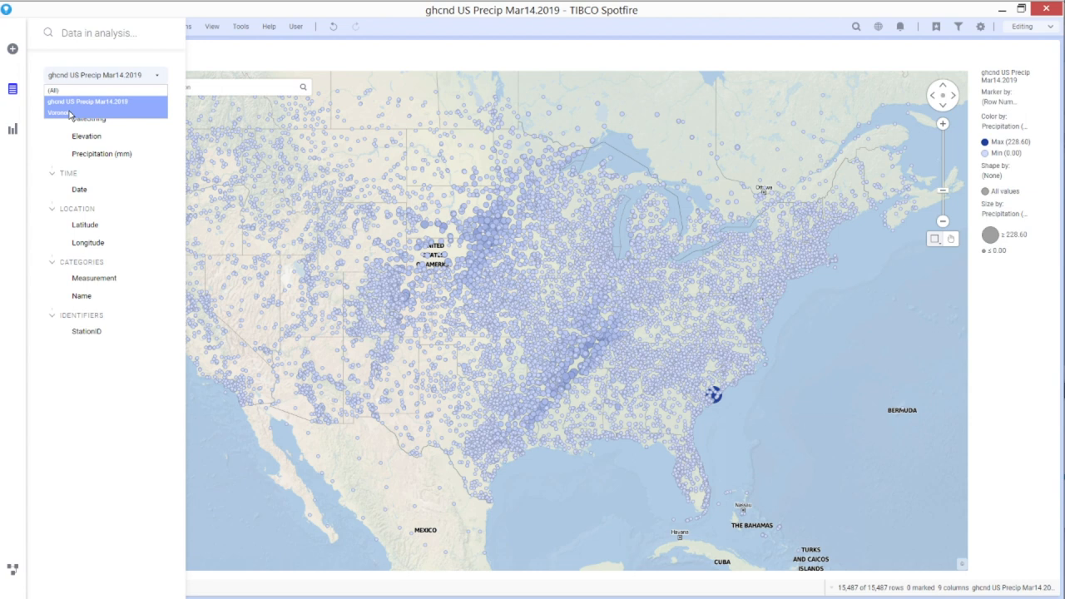
click(59, 113)
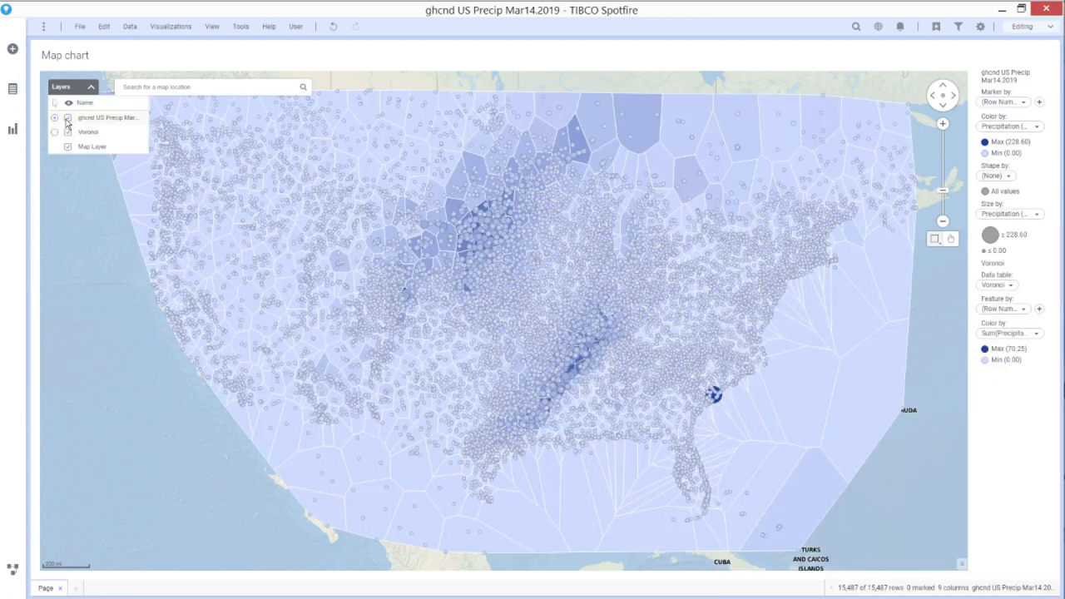
- Hide the station layer and give the Voronoi layer partial transparency
click(66, 117)
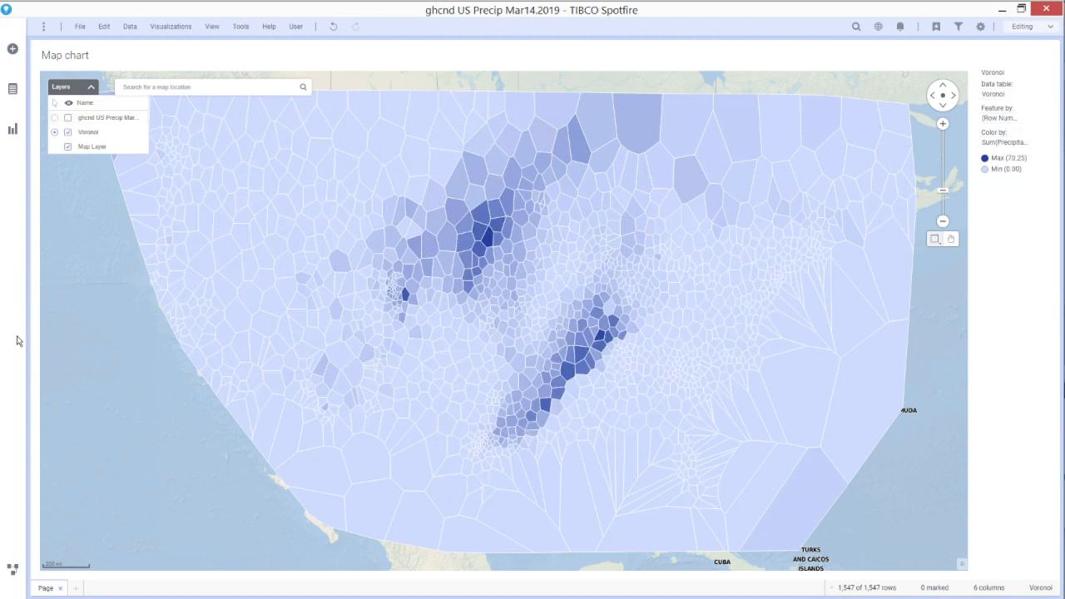
double_click(88, 132)
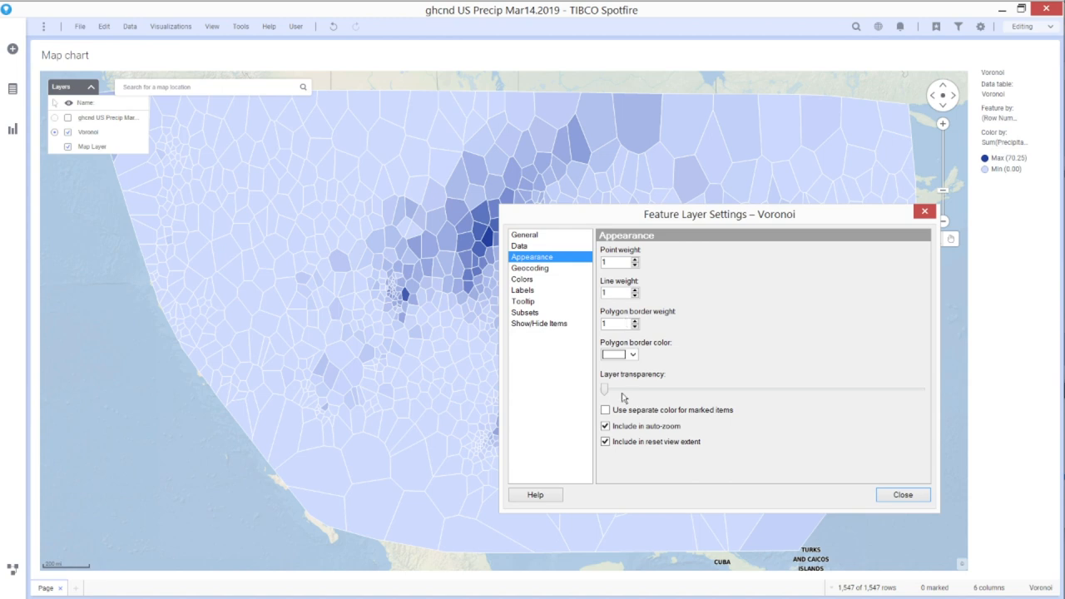
click(902, 494)
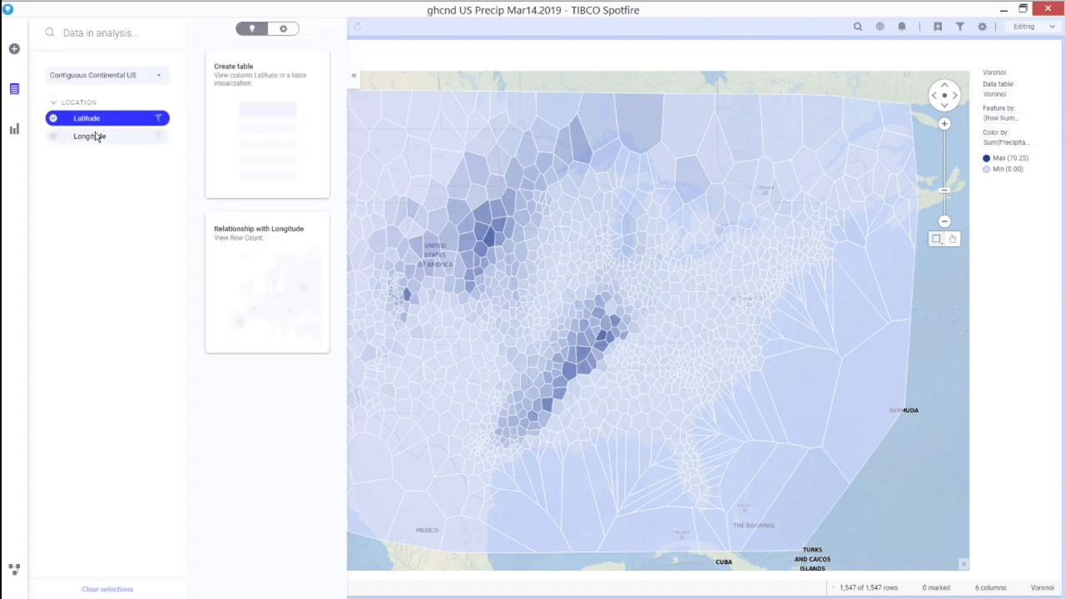
- Map the outline coordinates to the Contiguous Continental US longitude/latitude columns
click(90, 136)
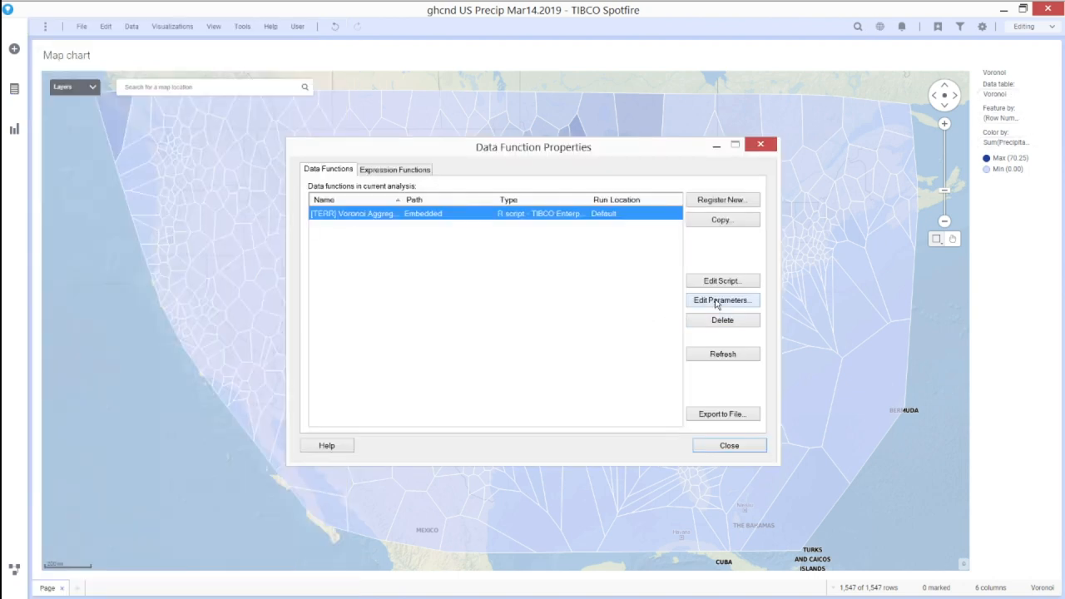
click(720, 300)
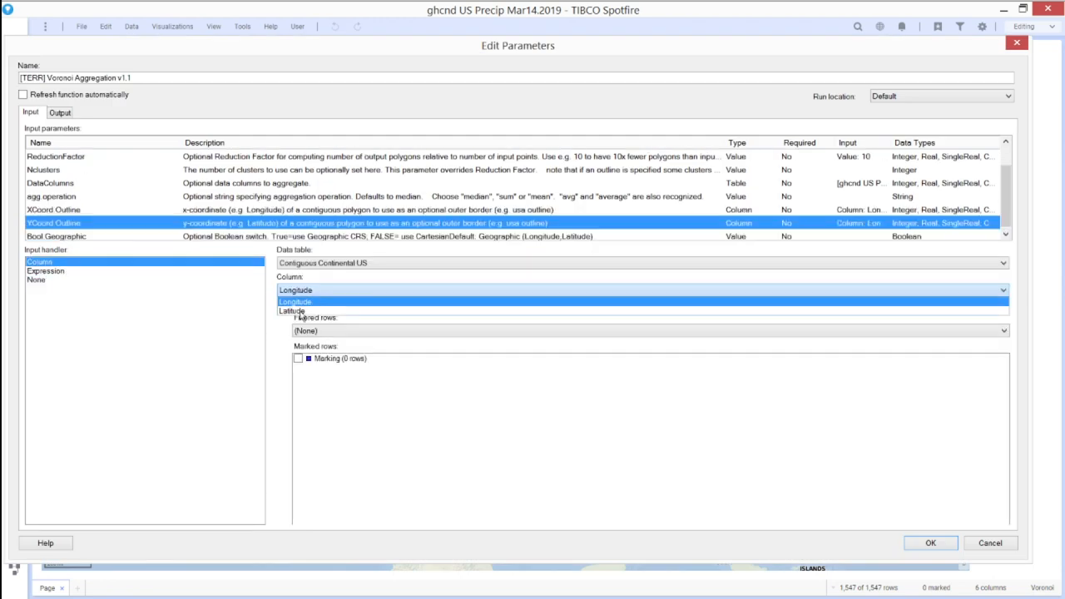
click(930, 543)
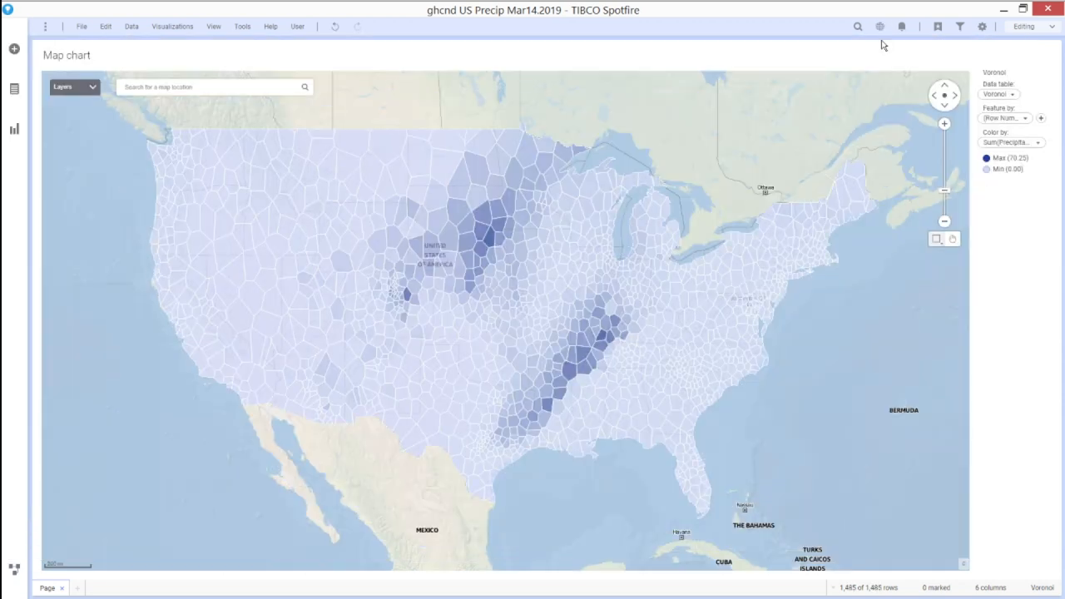
- Show the station points layer again over the clipped polygons
click(92, 87)
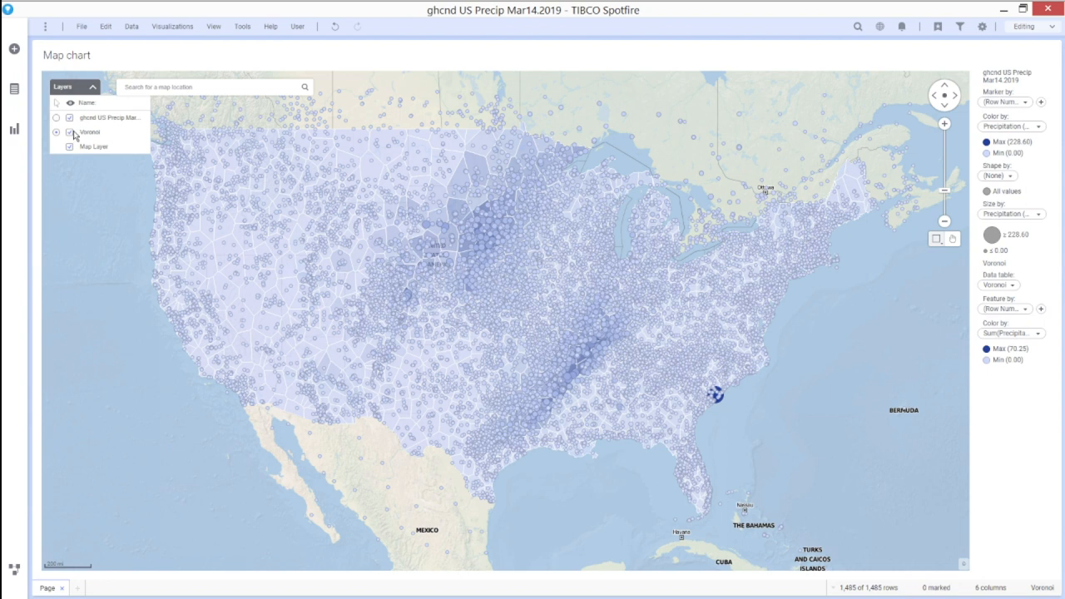
click(70, 116)
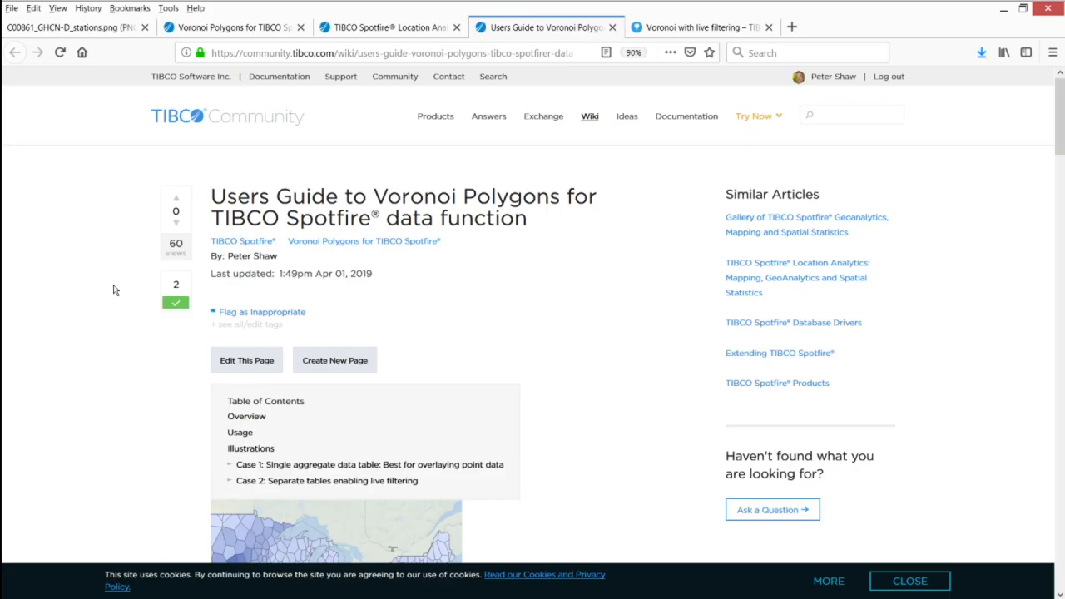
- Scroll the users guide through Overview, Usage and the Case 1 storm illustration
scroll(down, 3)
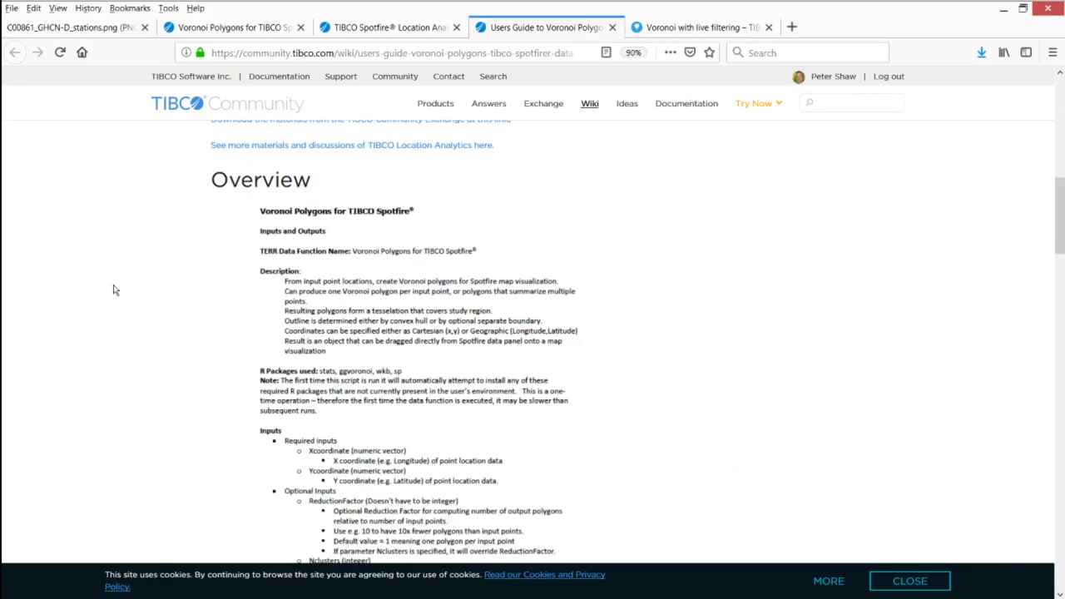
scroll(down, 3)
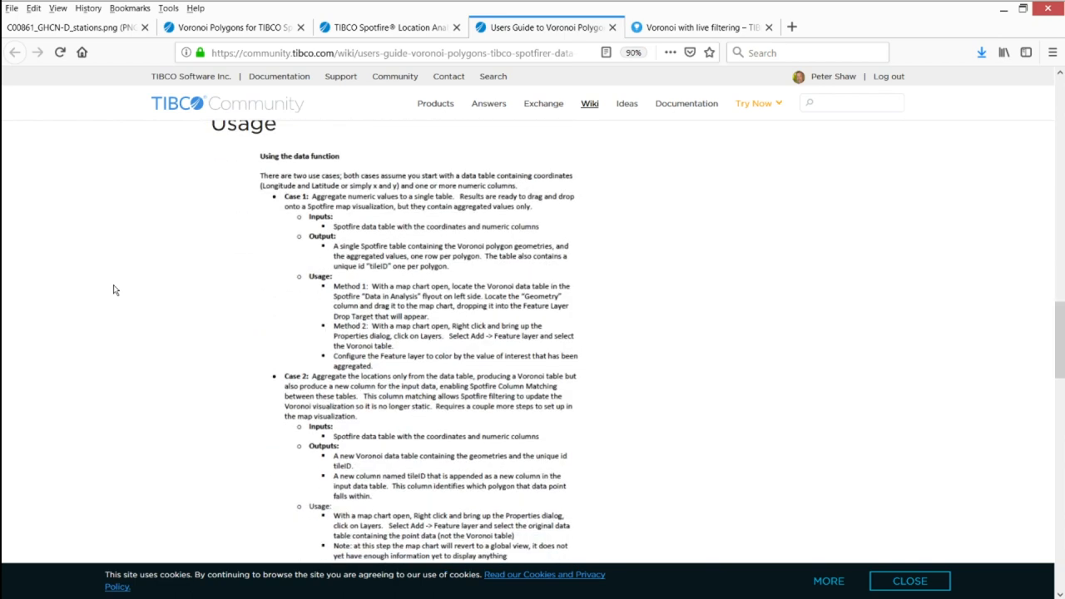
mouse_move(309, 249)
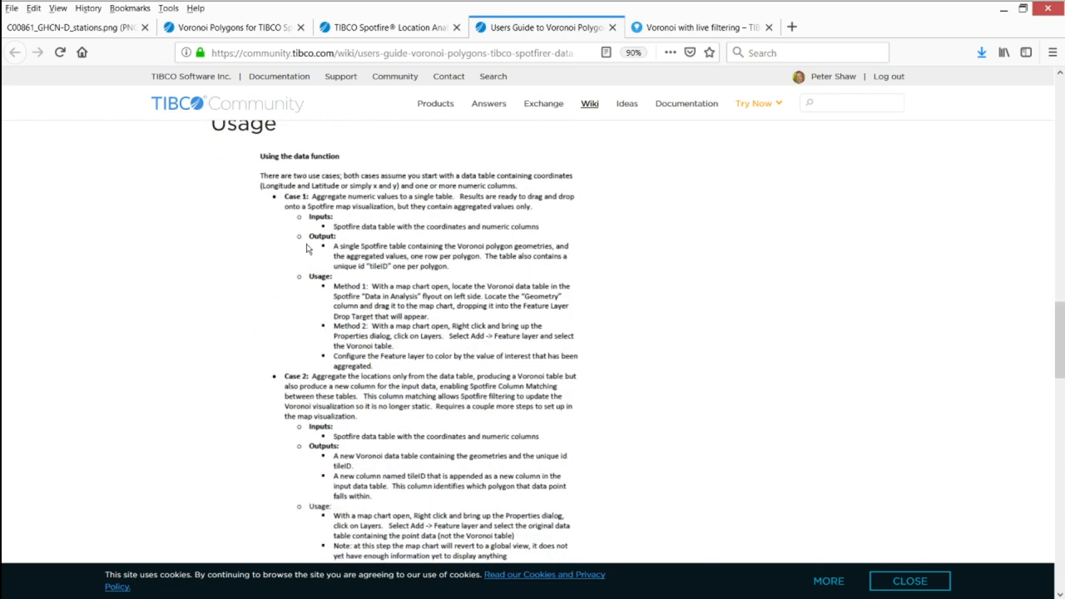
scroll(down, 3)
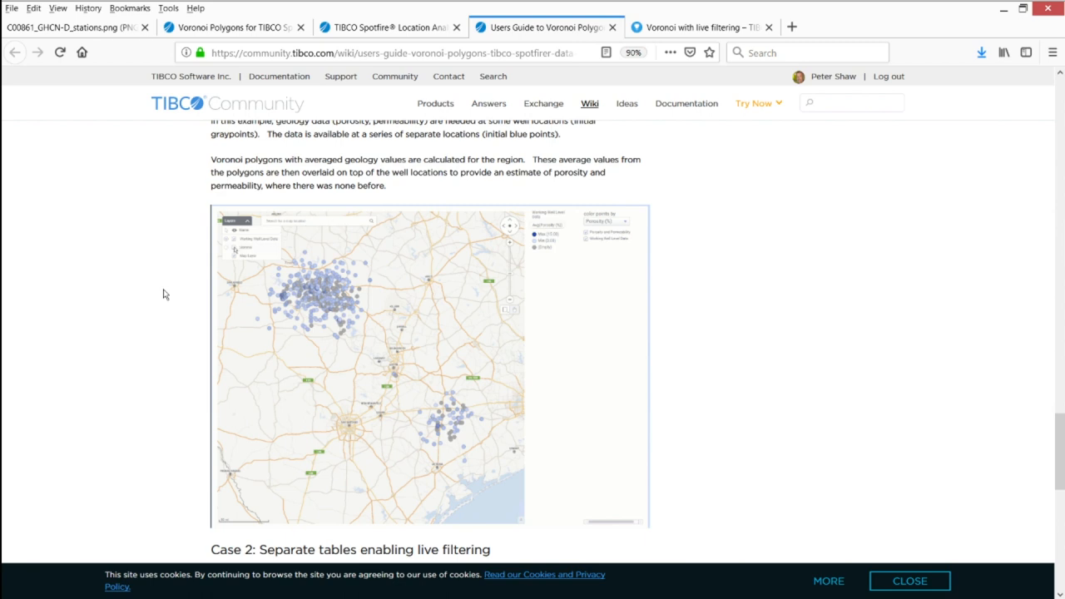
click(602, 225)
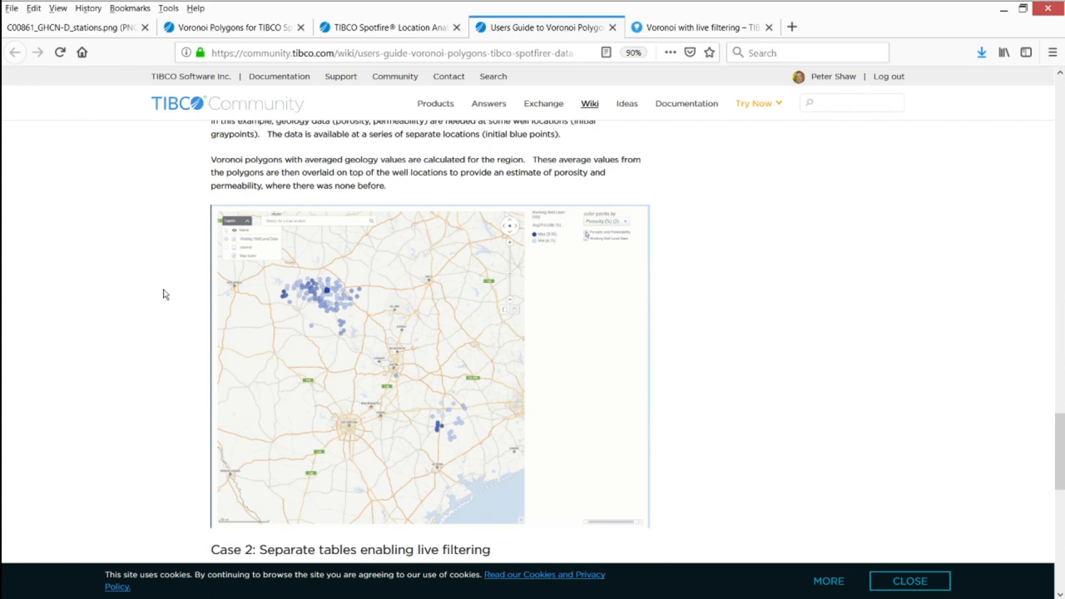
scroll(down, 3)
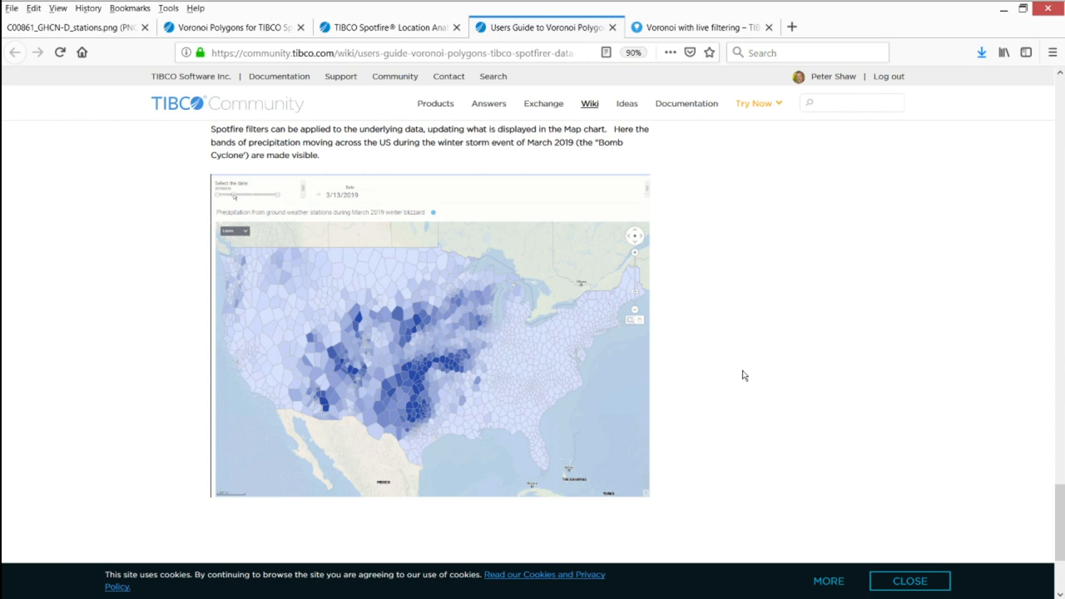
- Scrub the animated Case 2 map through the March 2019 dates day by day
drag(236, 193, 243, 193)
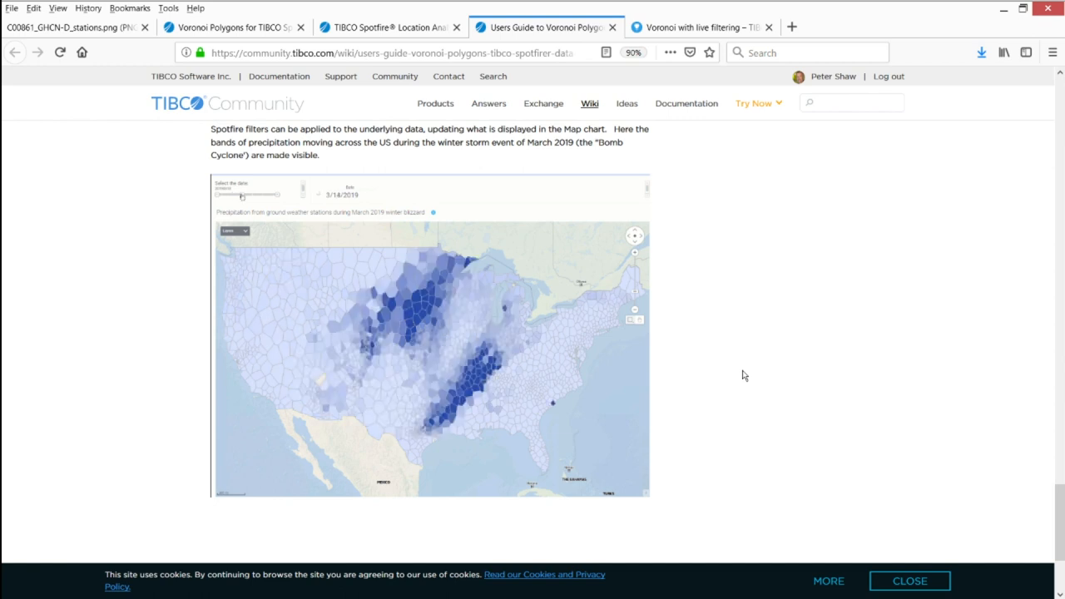
drag(243, 196, 253, 196)
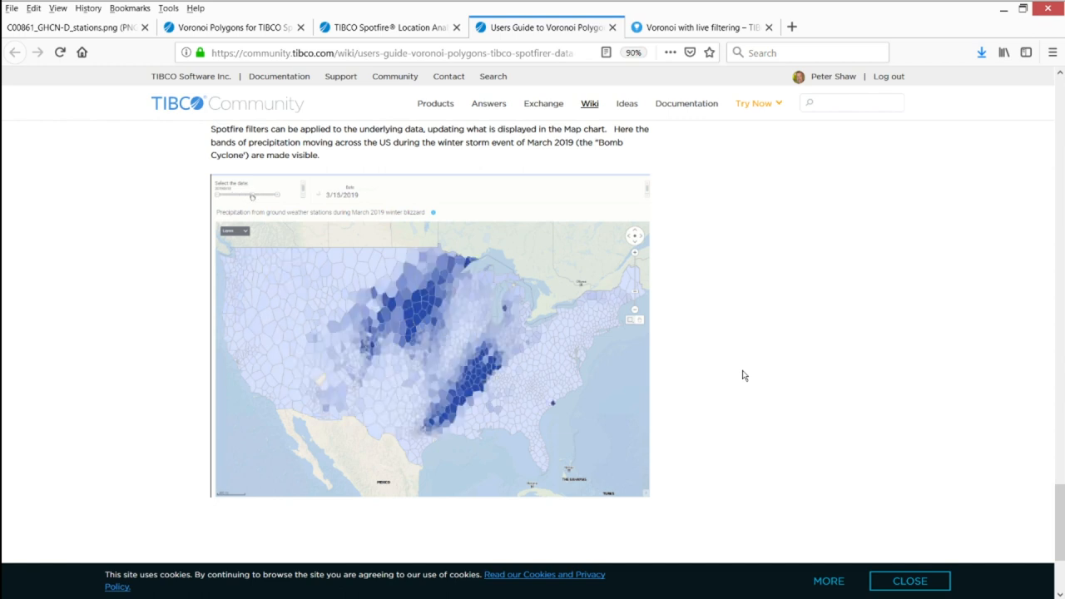
drag(253, 194, 263, 195)
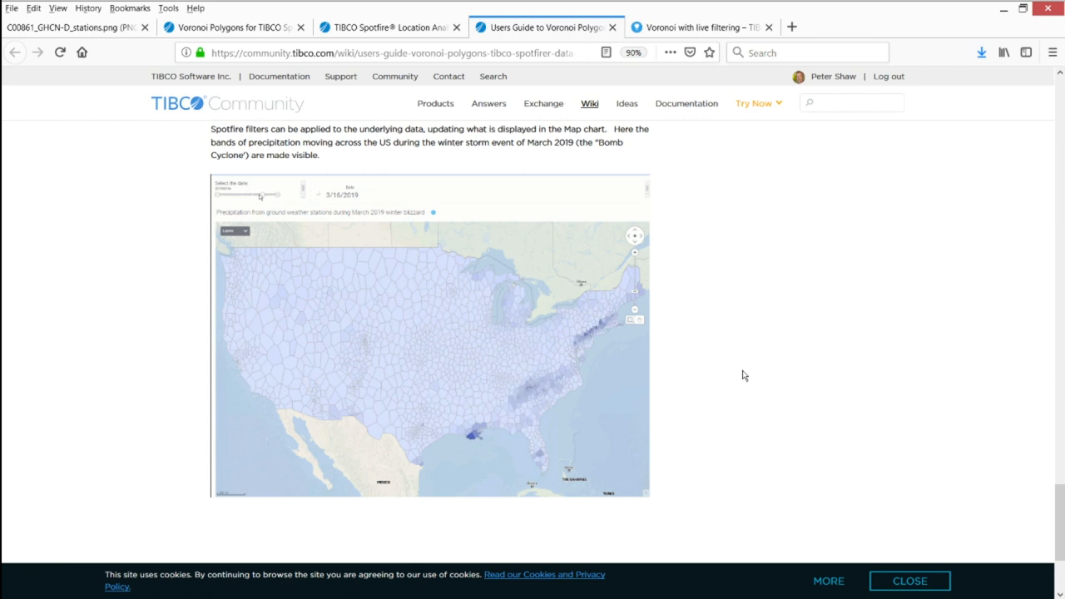
drag(263, 193, 232, 193)
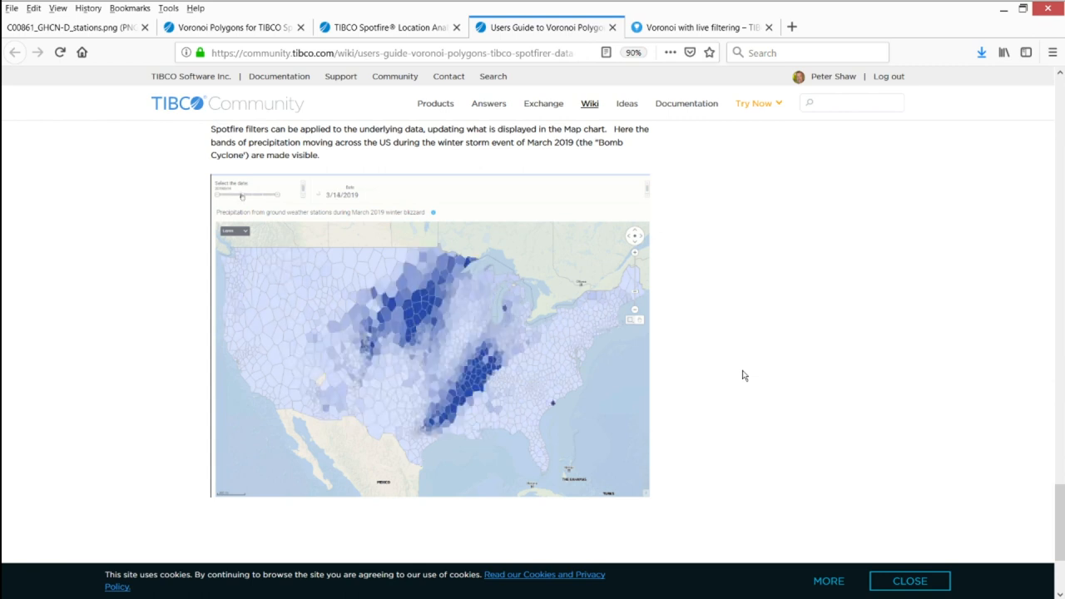
drag(242, 195, 252, 195)
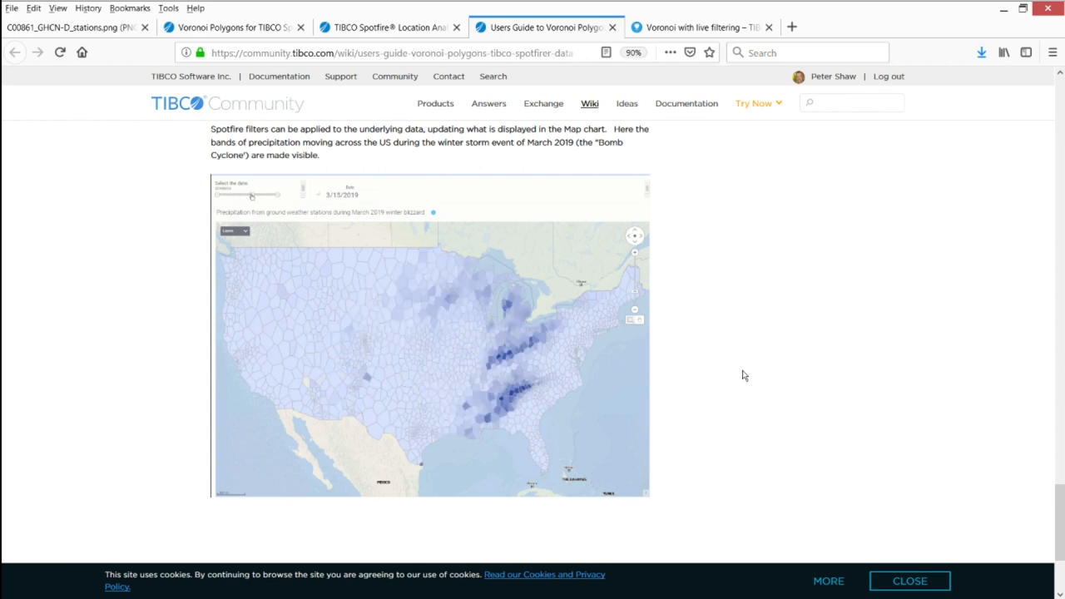
drag(253, 195, 263, 195)
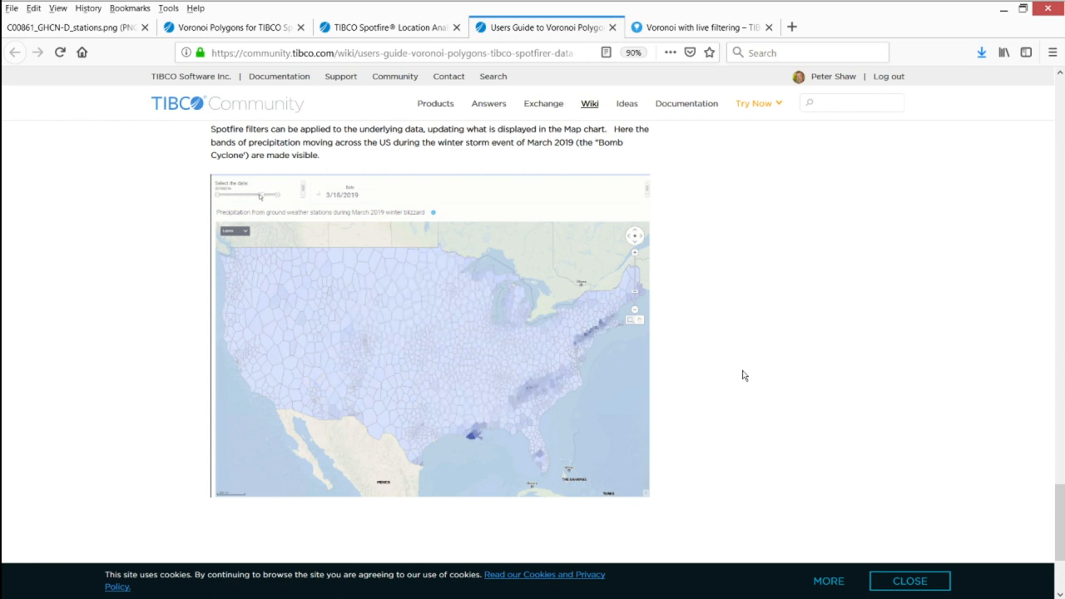